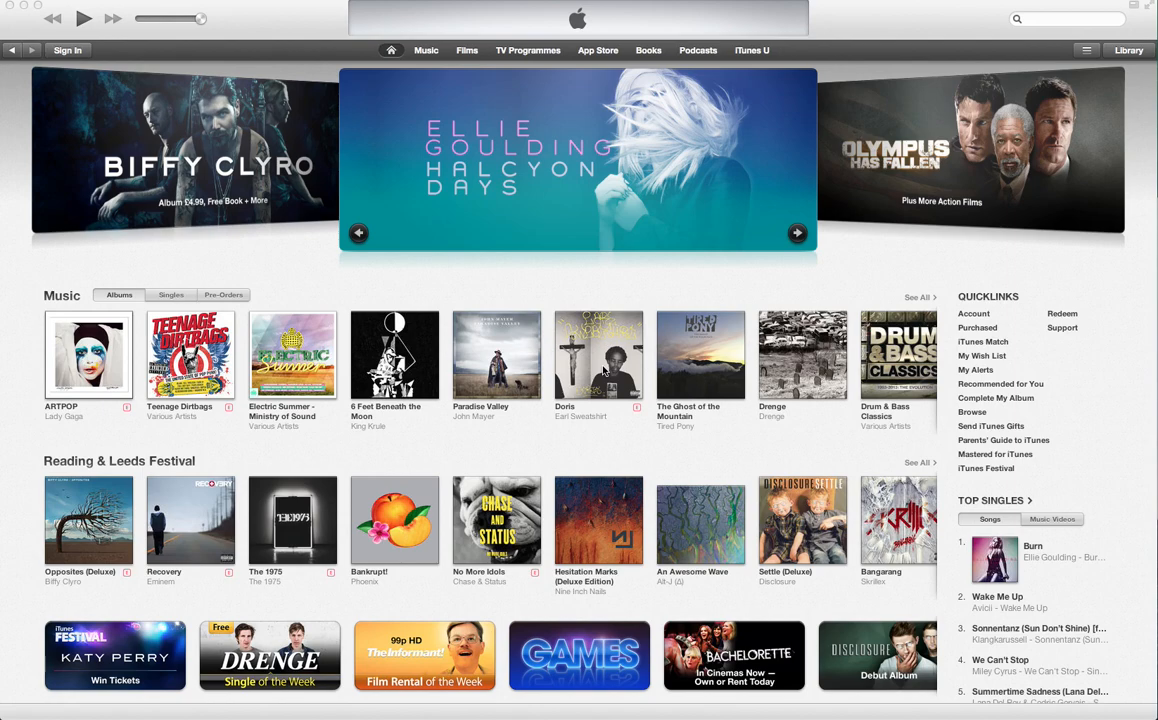
{"action": "mouse_move", "coordinate": [192, 78]}
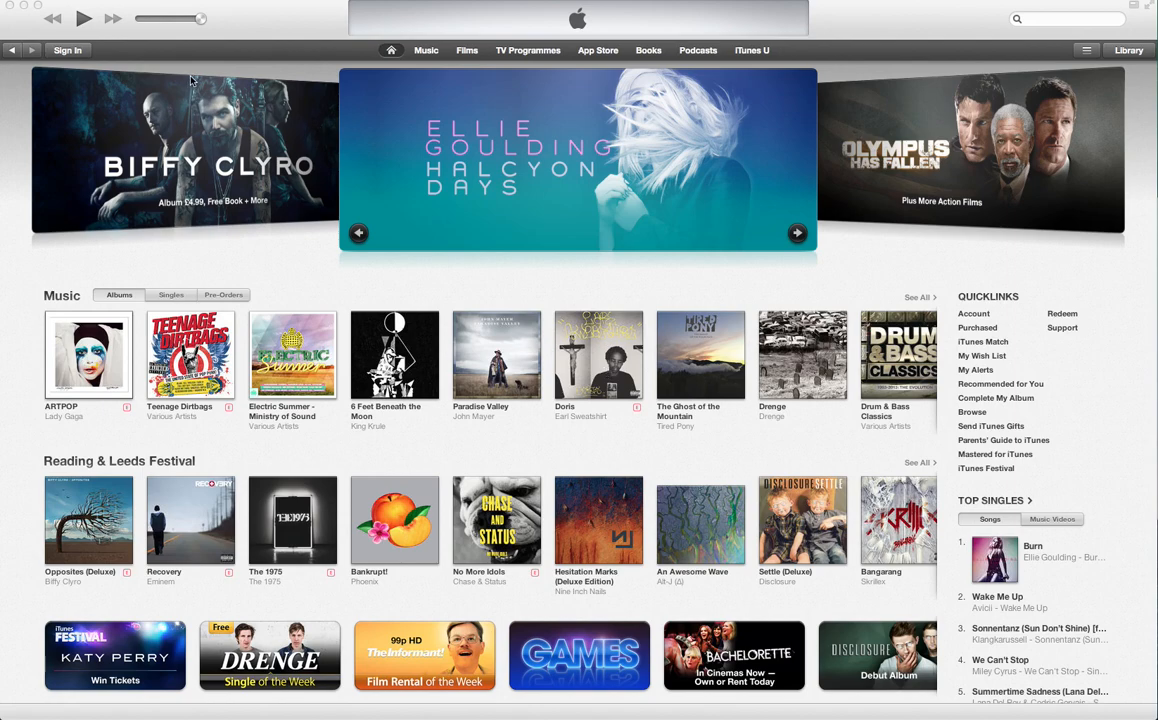
- Open the iTunes Store sign-in prompt from the Sign In button in the toolbar
{"action": "left_click", "coordinate": [72, 48]}
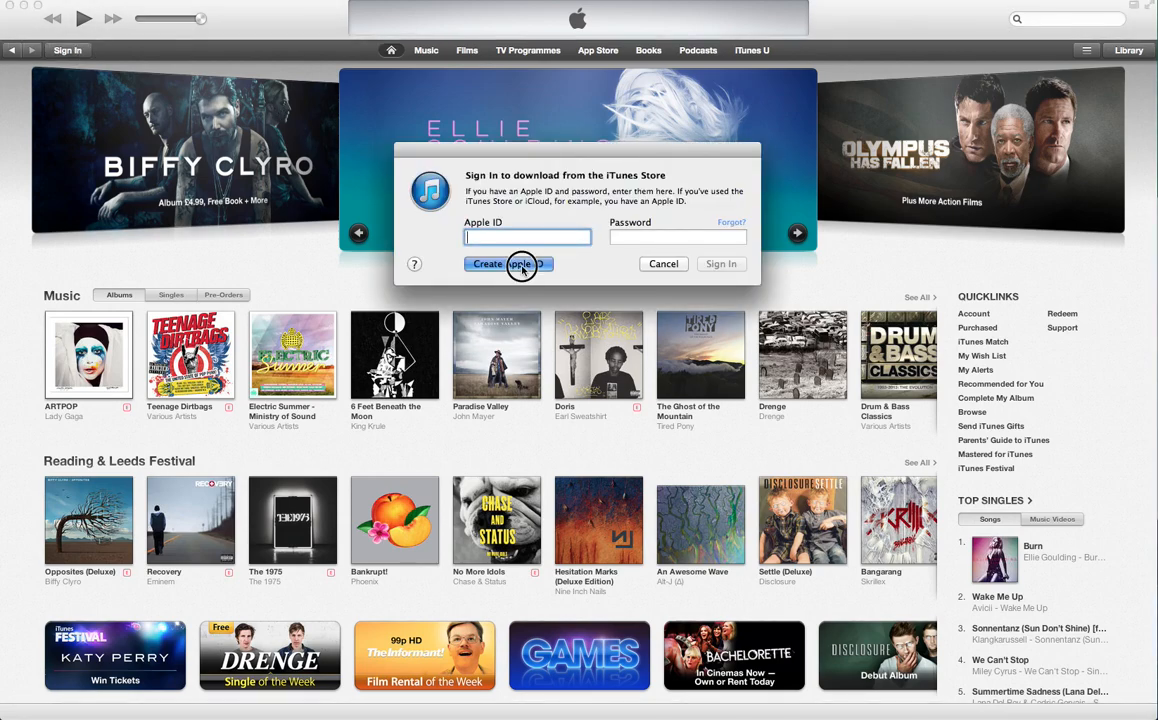
- Choose Create Apple ID, continue past the welcome page, and agree to the terms
{"action": "left_click", "coordinate": [662, 263]}
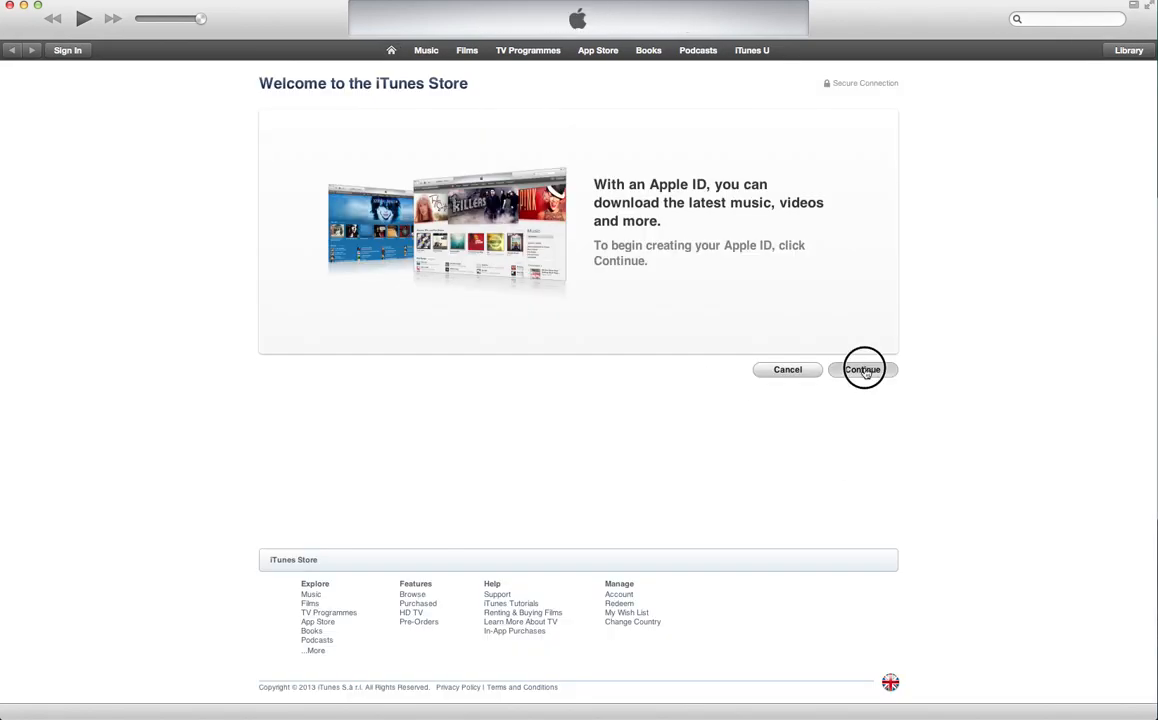
{"action": "left_click", "coordinate": [863, 369]}
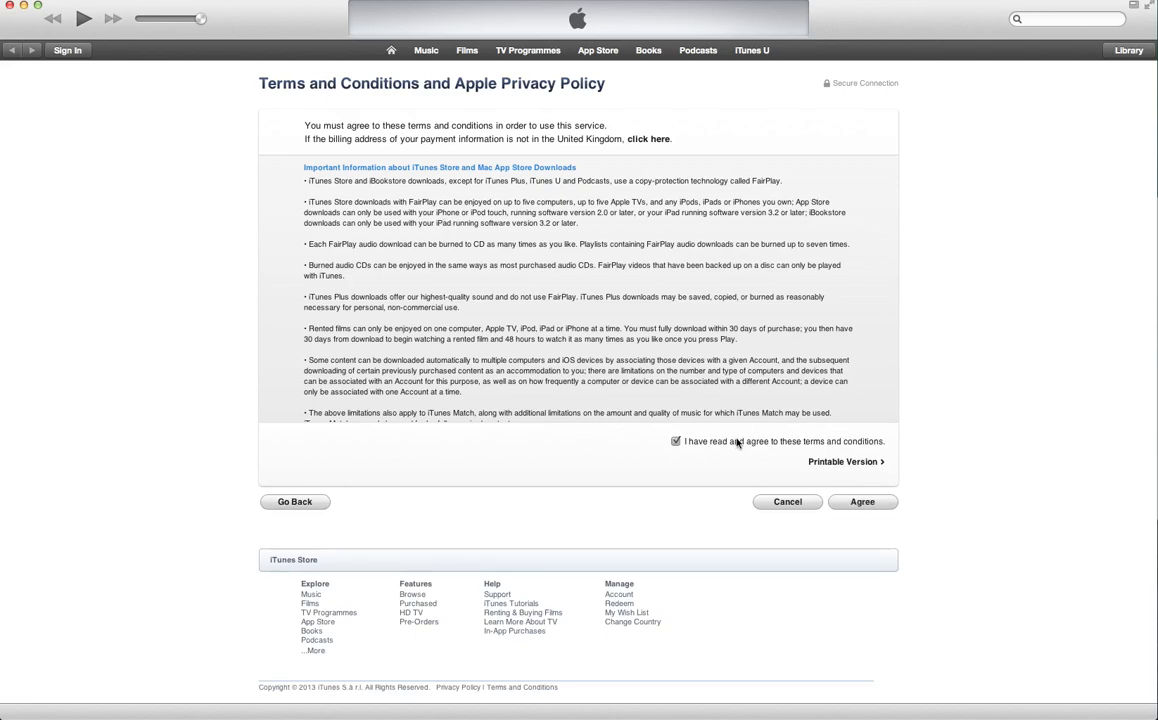
{"action": "left_click", "coordinate": [869, 502]}
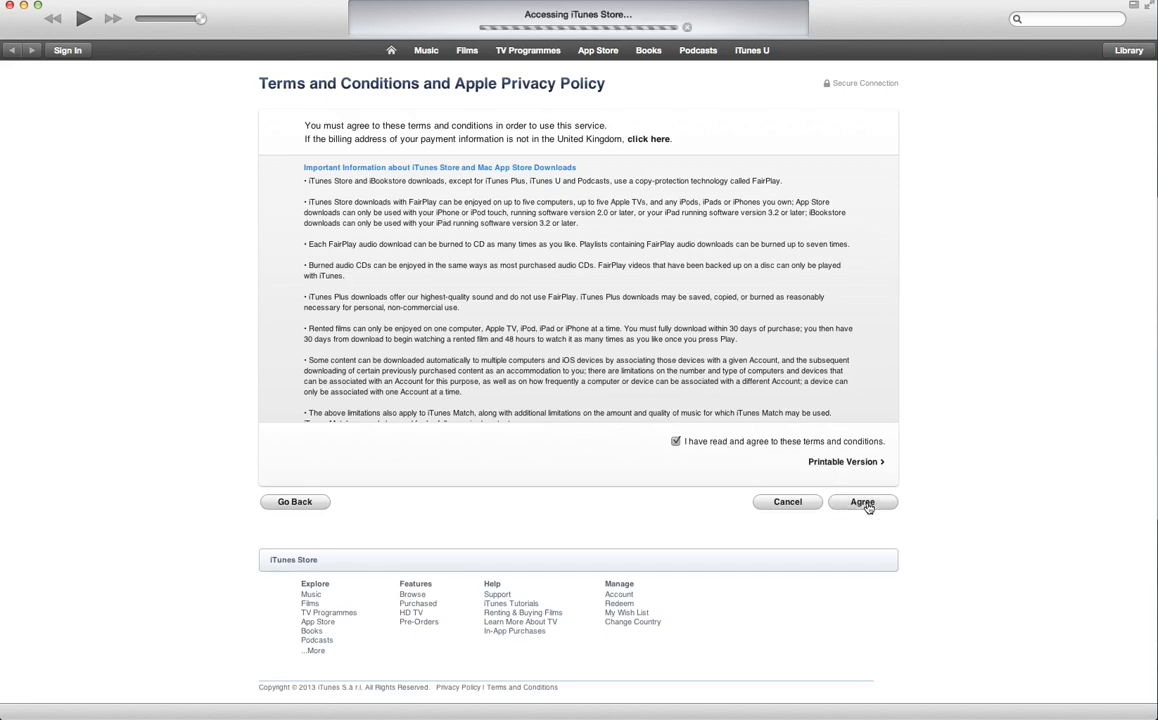
- Enter the account email and the password in both password fields
{"action": "left_click", "coordinate": [864, 502]}
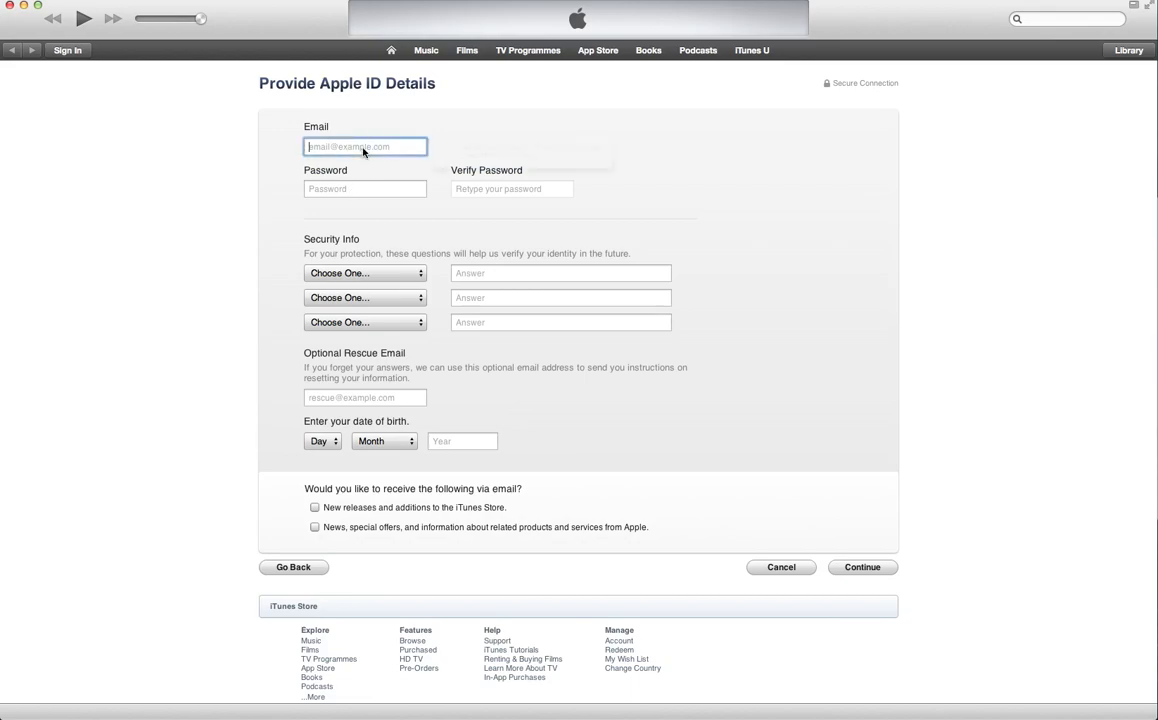
{"action": "type", "text": "a@ex"}
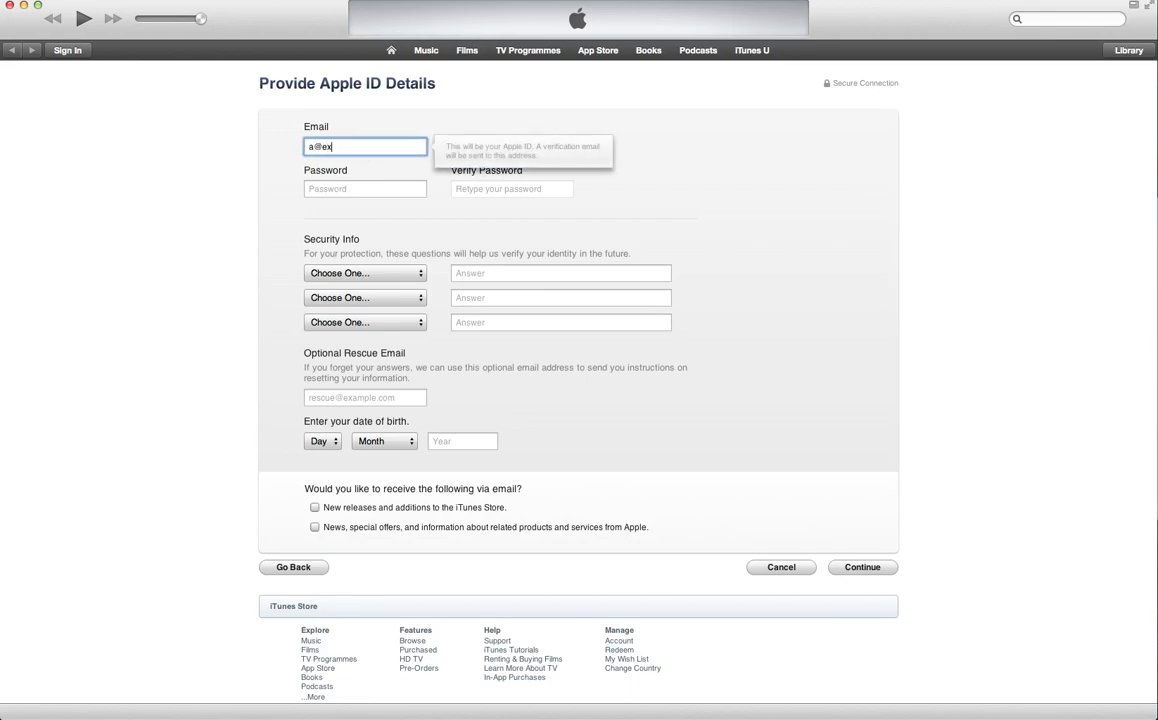
{"action": "left_click", "coordinate": [364, 189]}
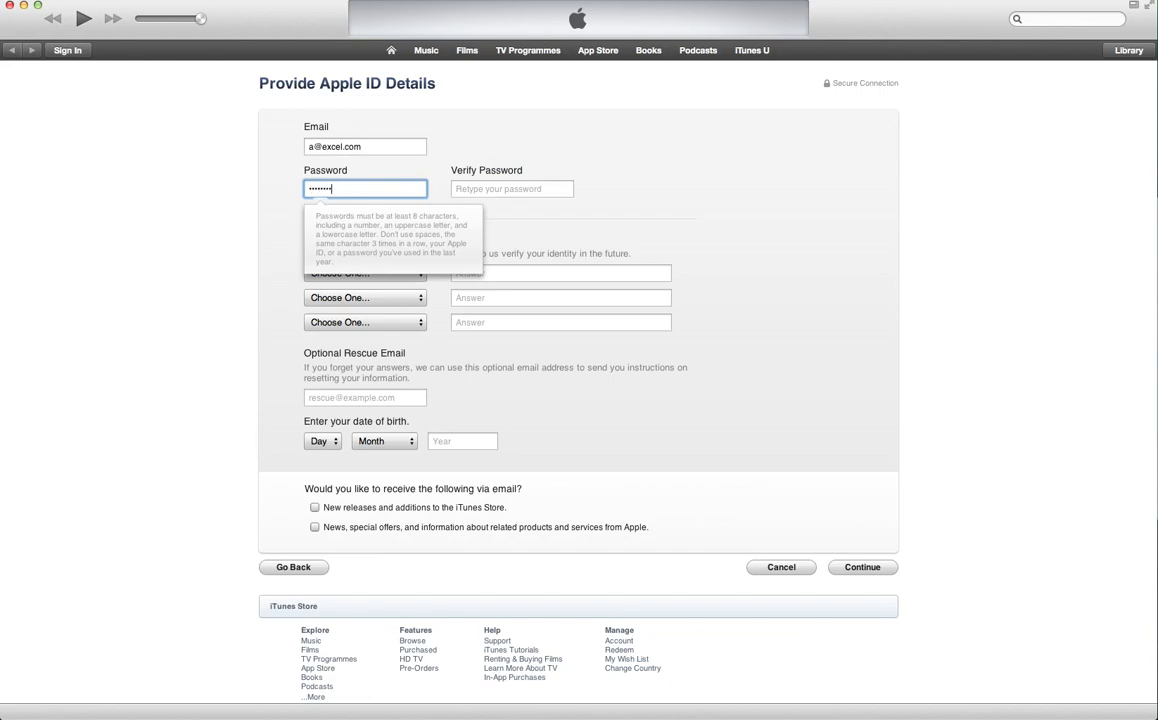
{"action": "left_click", "coordinate": [511, 189]}
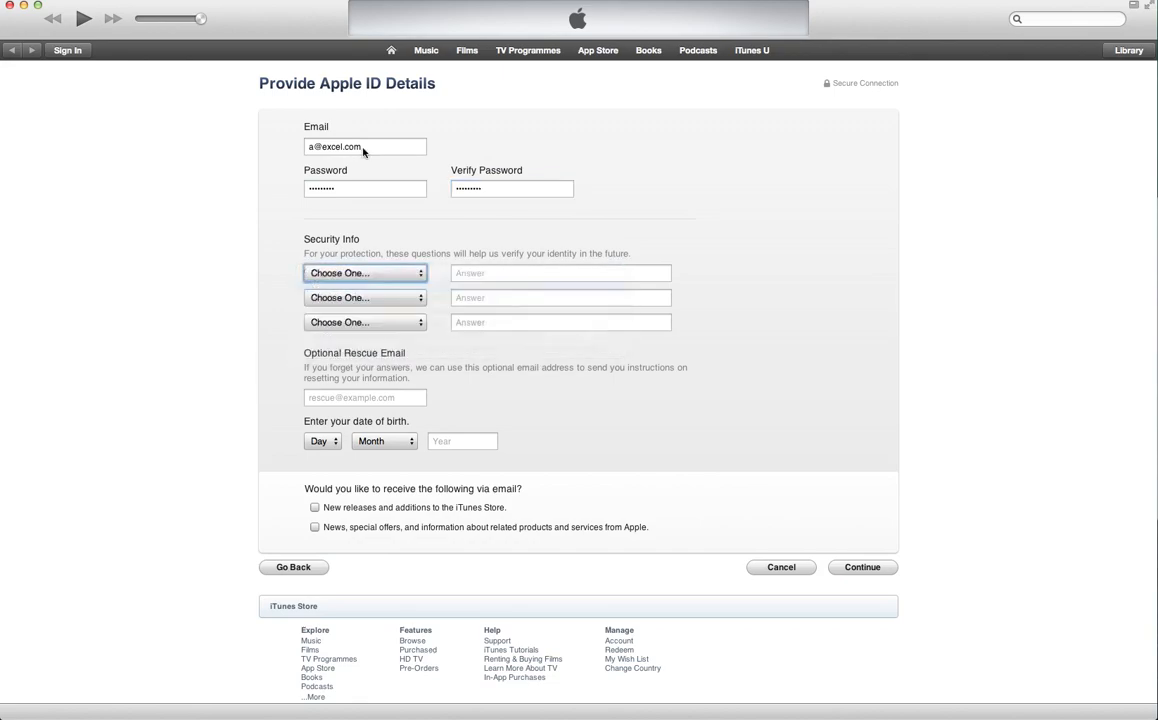
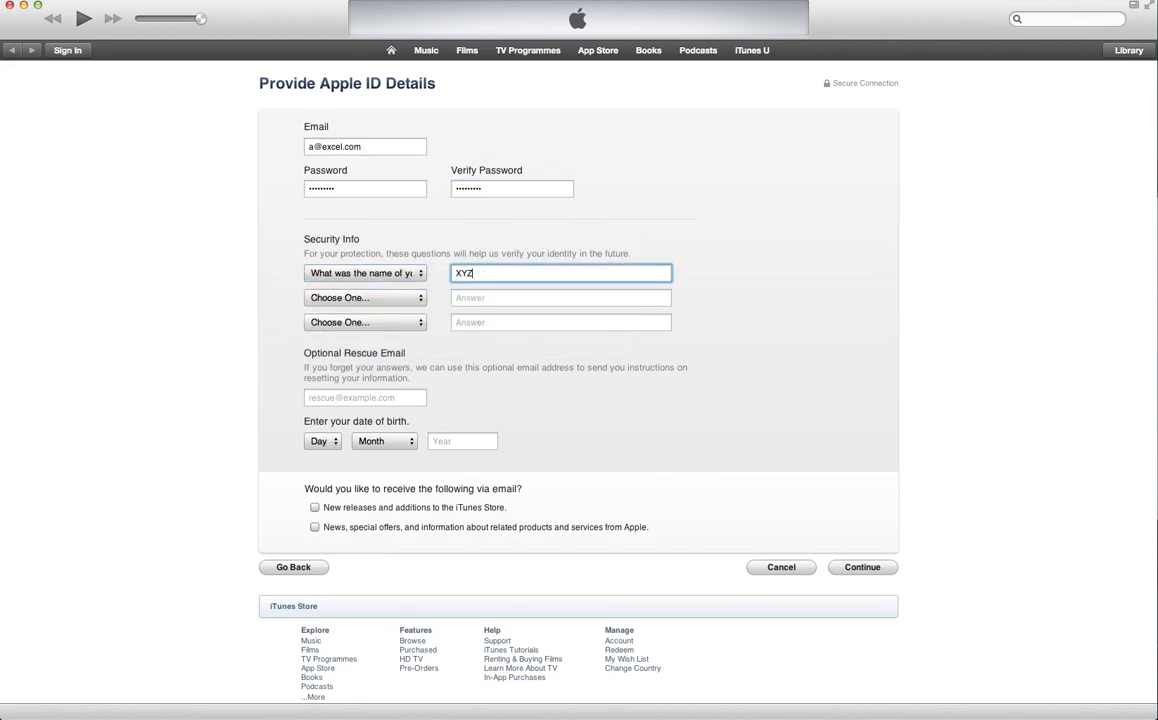
- Choose the second and third security questions with answers and set birth year 1988
{"action": "left_click", "coordinate": [365, 297]}
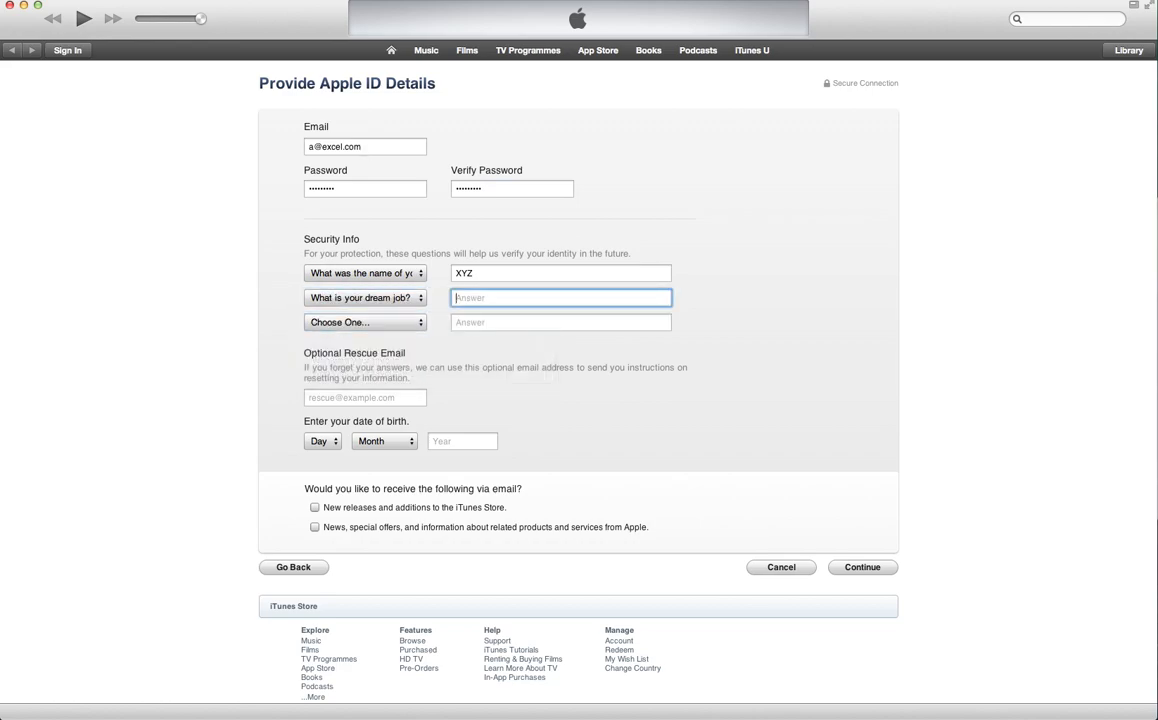
{"action": "left_click", "coordinate": [364, 321]}
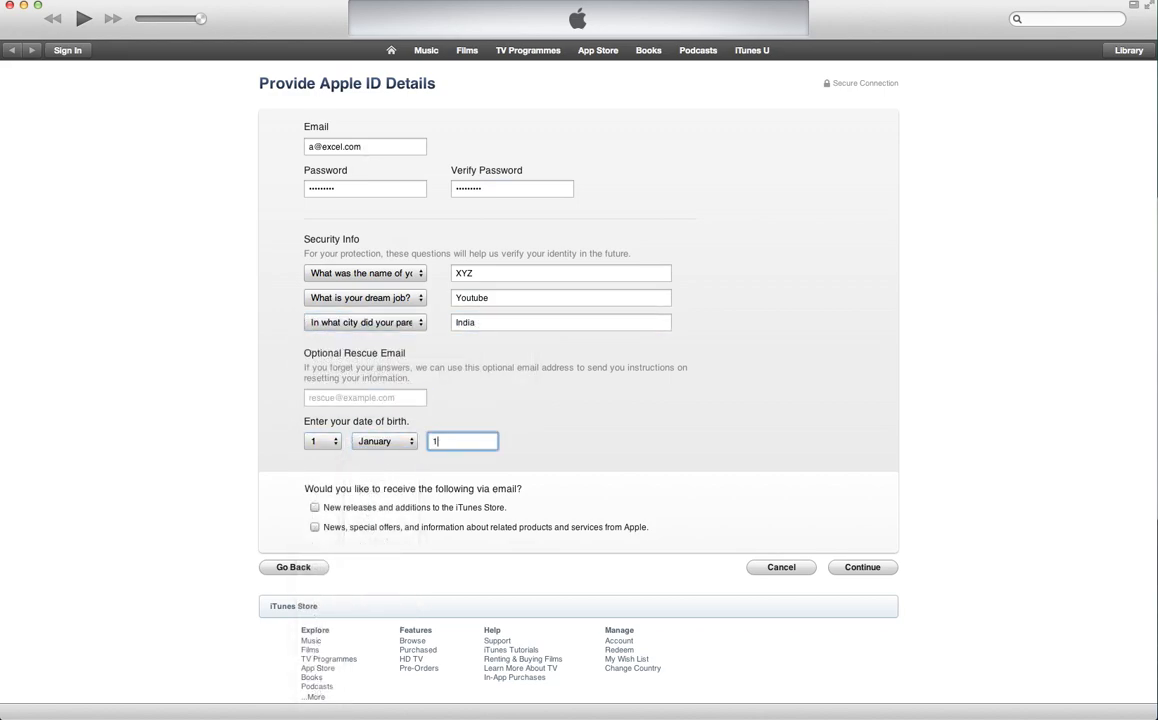
{"action": "type", "text": "988"}
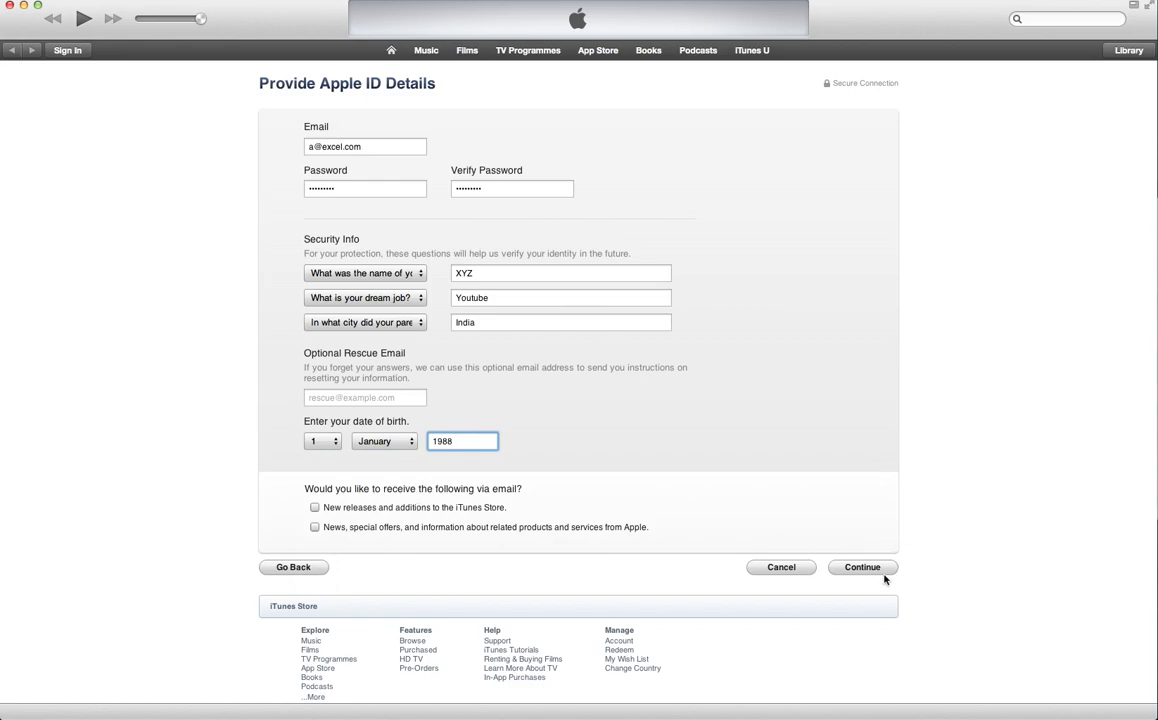
- Submit the Apple ID details and compare ClickandBuy, American Express and Visa payment options
{"action": "left_click", "coordinate": [862, 567]}
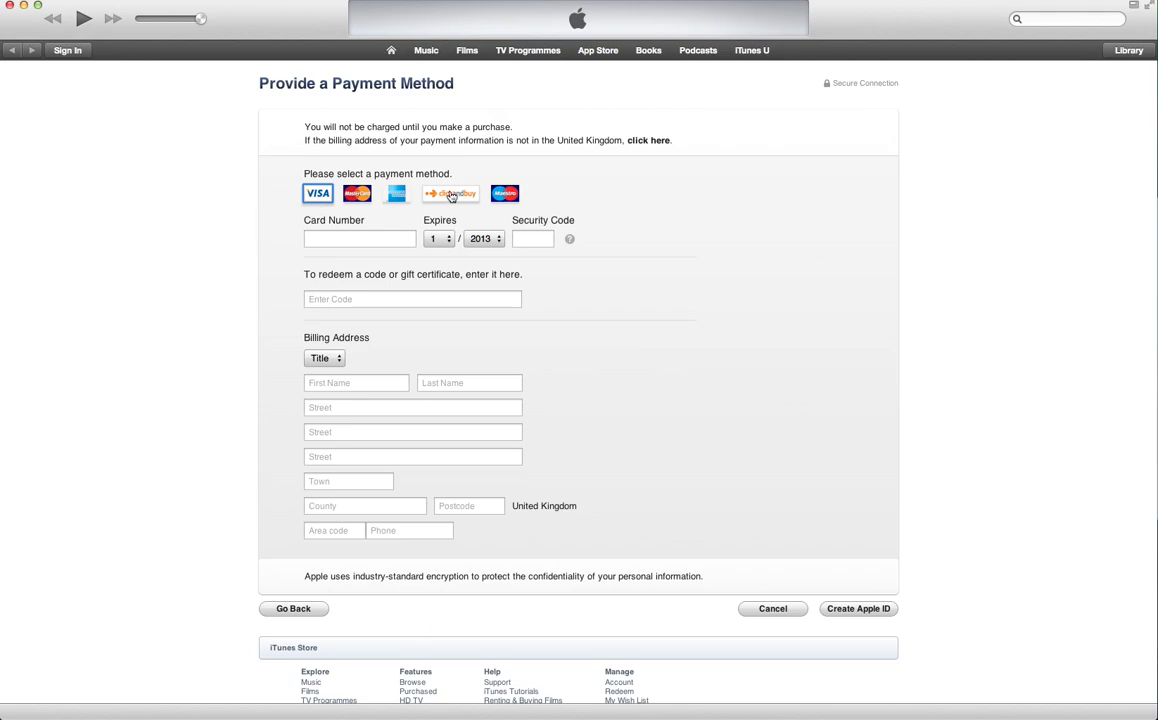
{"action": "left_click", "coordinate": [450, 193]}
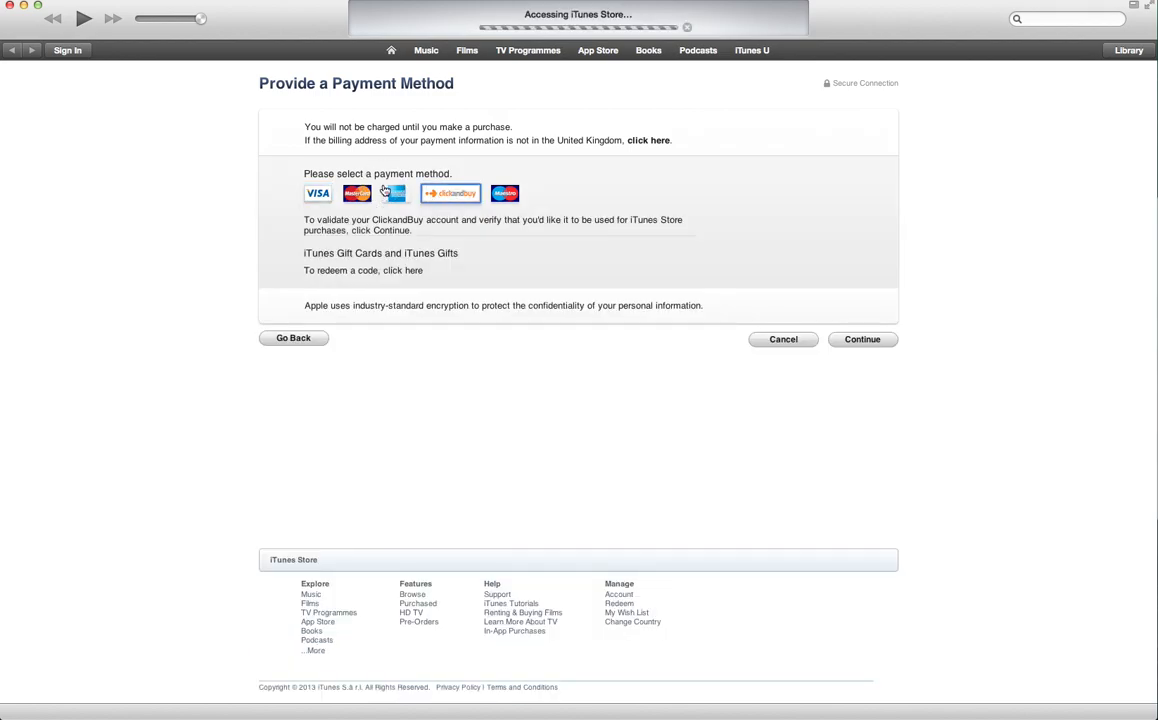
{"action": "left_click", "coordinate": [317, 193]}
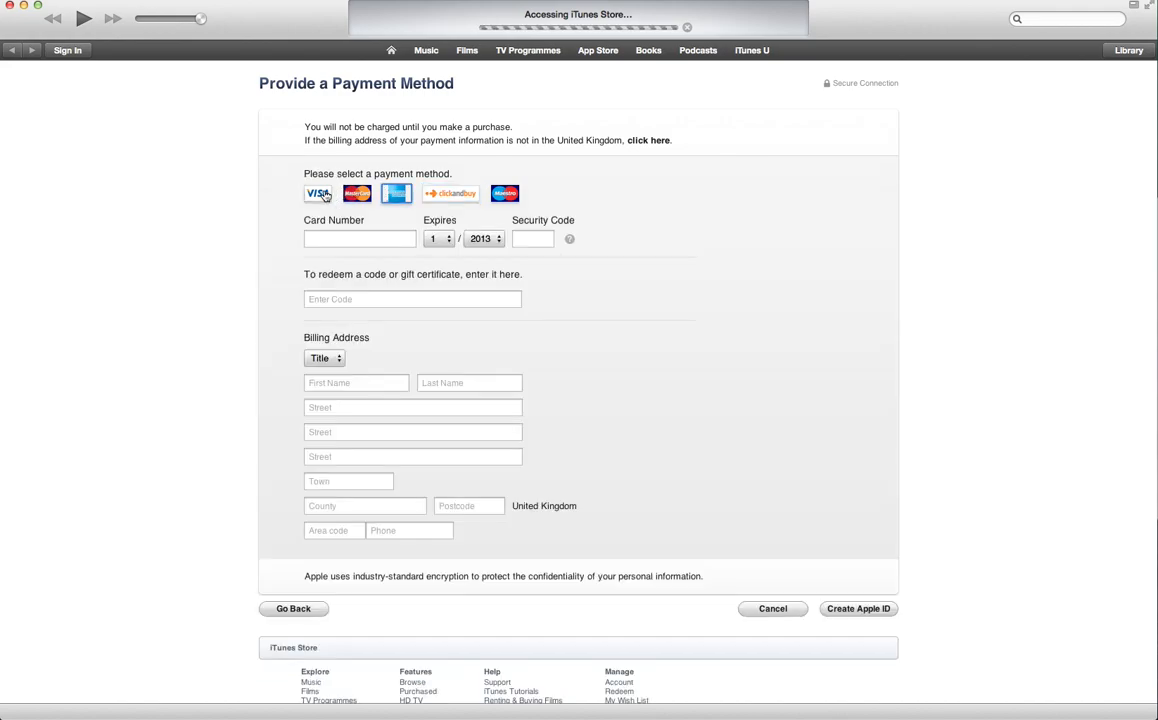
{"action": "left_click", "coordinate": [318, 193]}
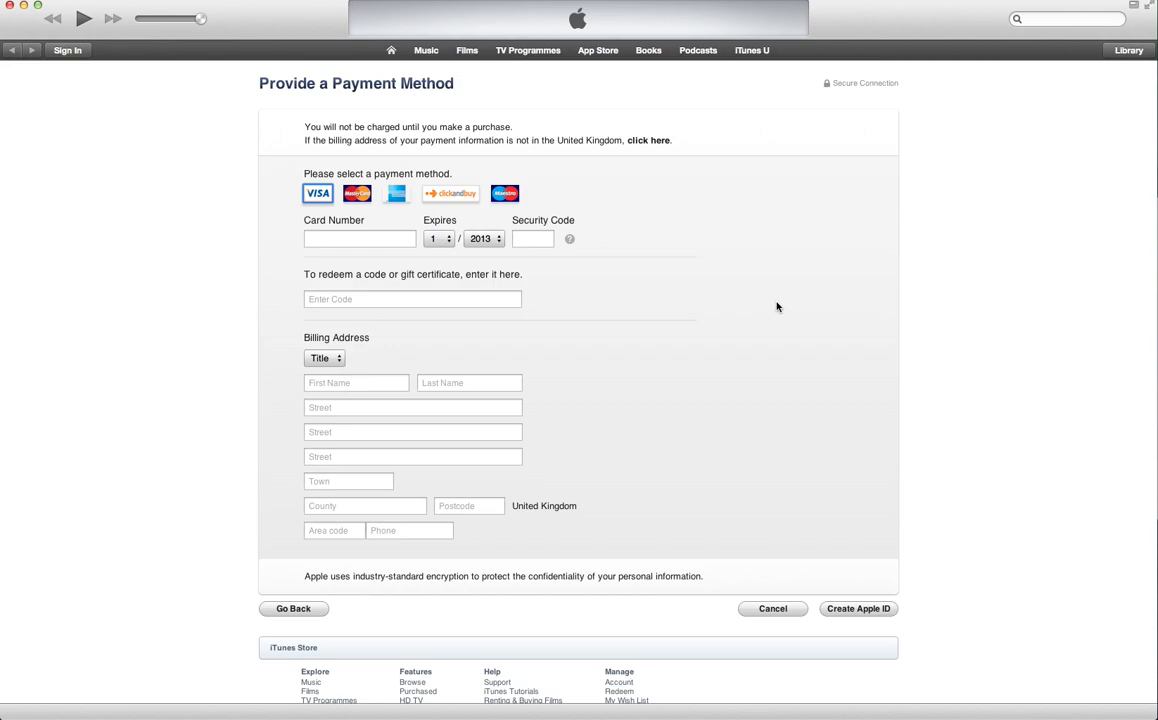
{"action": "mouse_move", "coordinate": [586, 218]}
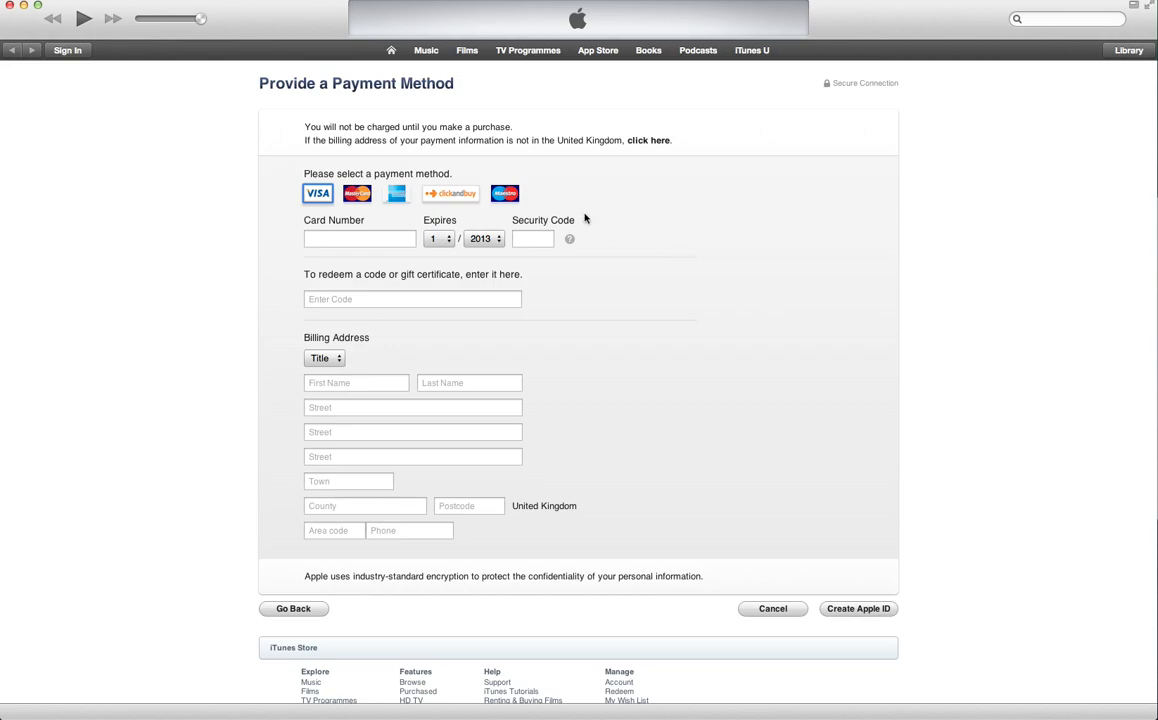
{"action": "mouse_move", "coordinate": [568, 189]}
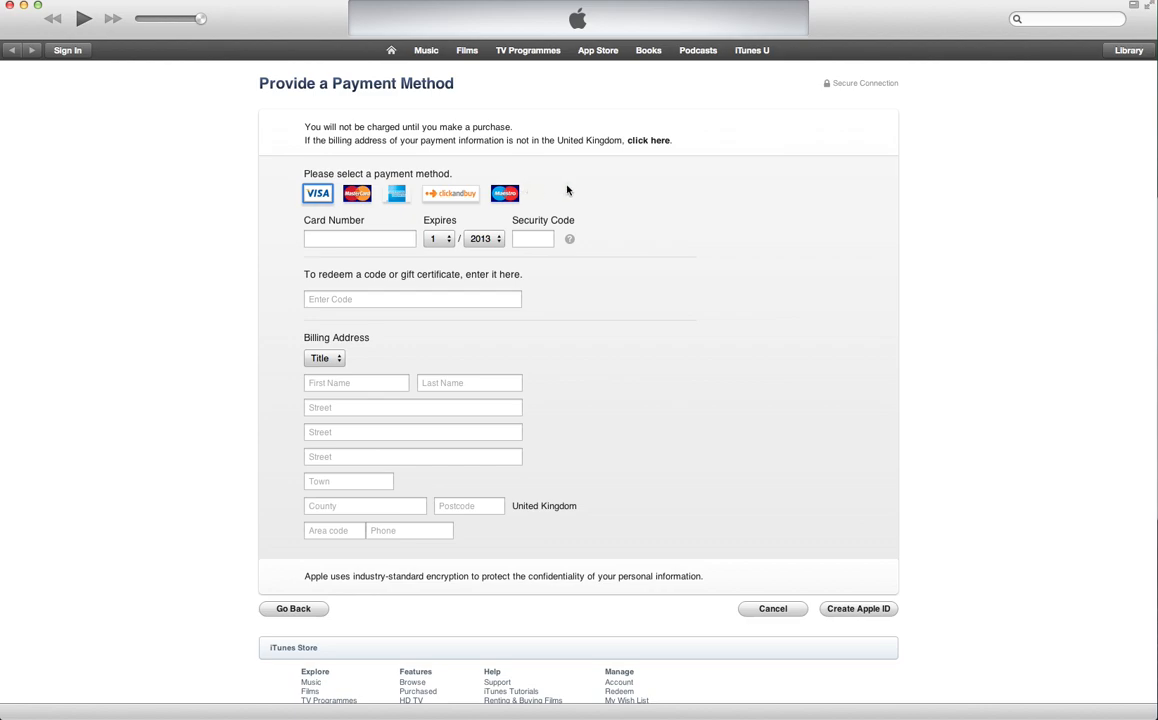
{"action": "mouse_move", "coordinate": [577, 219]}
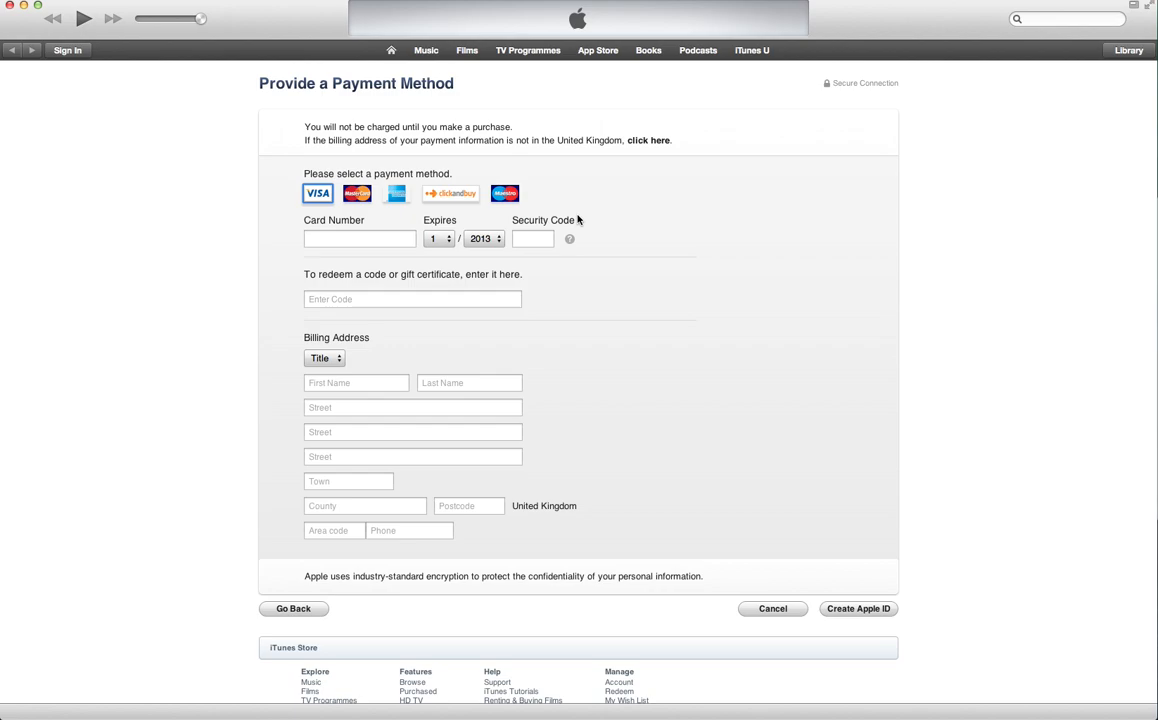
{"action": "mouse_move", "coordinate": [694, 480]}
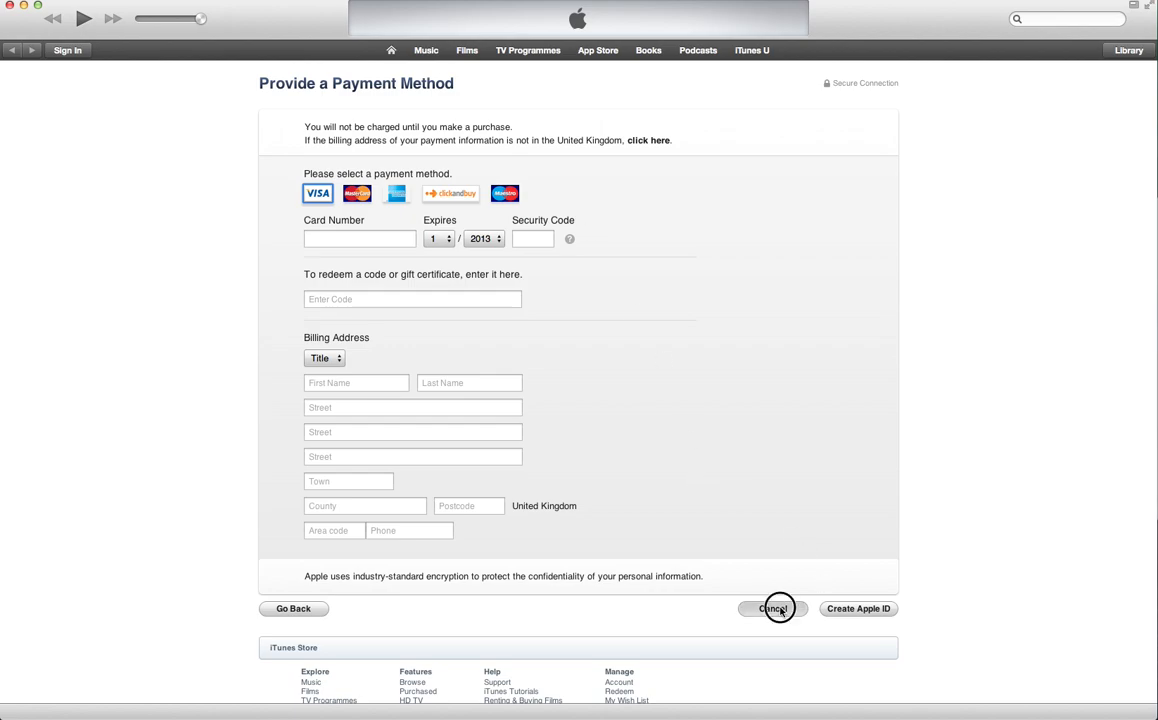
- Cancel the payment form and scroll the store home page down to Top Free Apps
{"action": "left_click", "coordinate": [776, 609]}
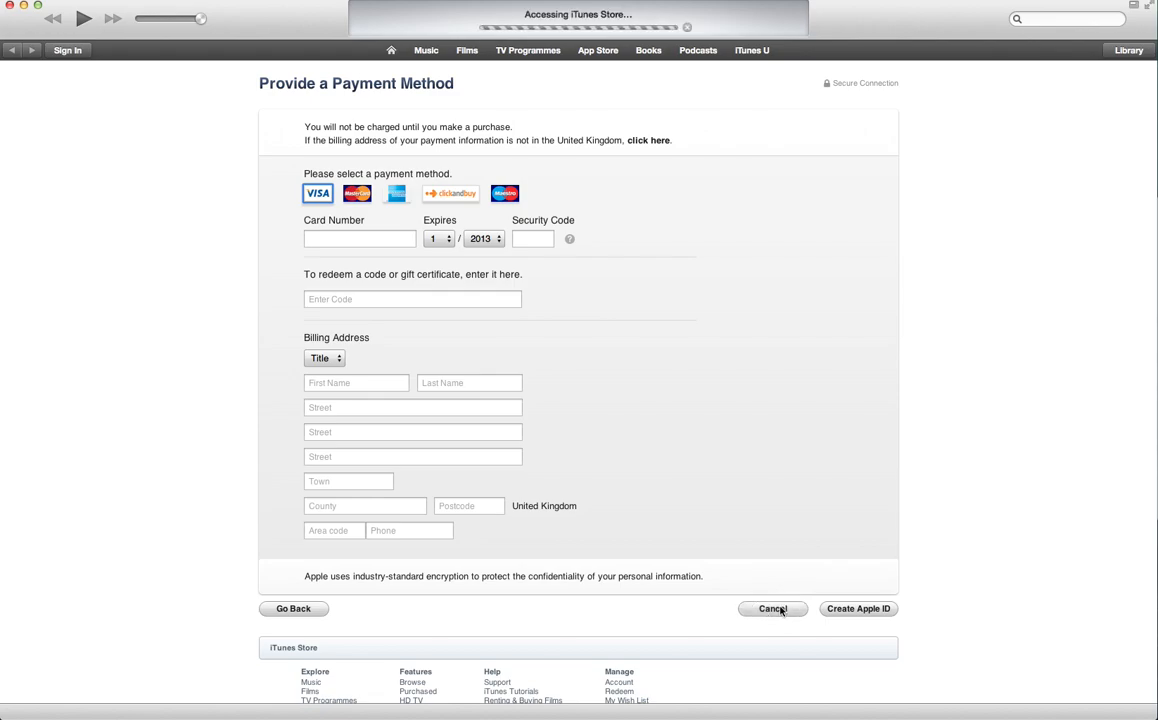
{"action": "mouse_move", "coordinate": [713, 425]}
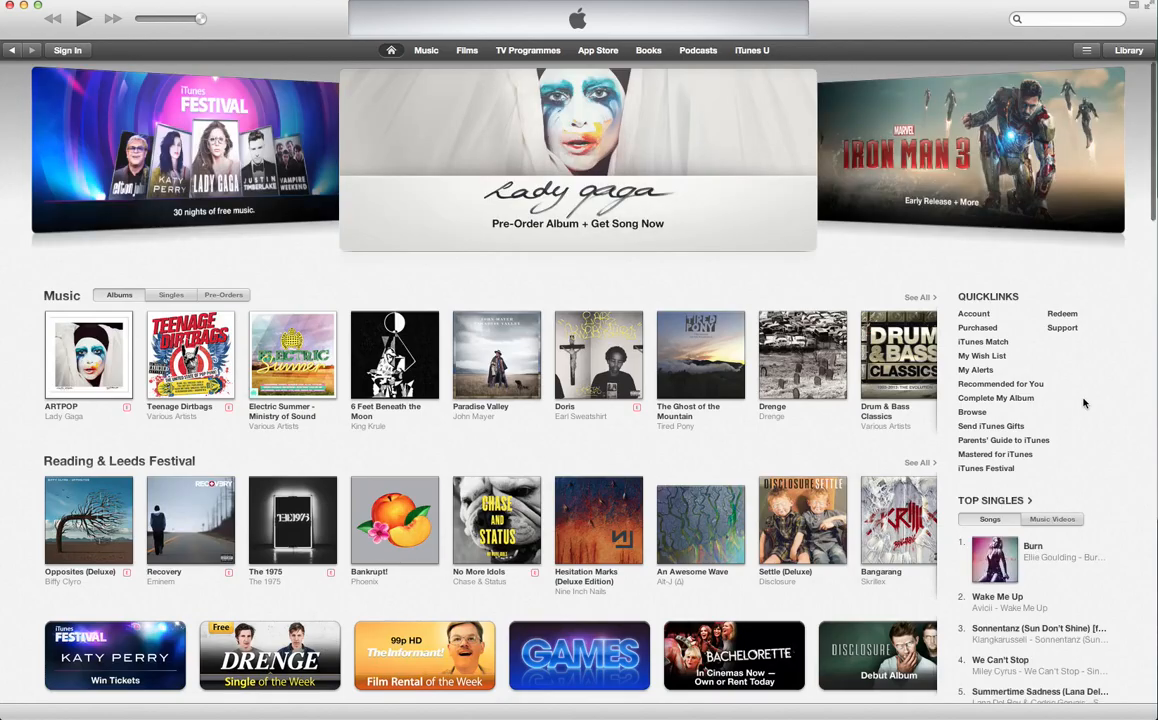
{"action": "scroll", "scroll_direction": "down", "scroll_amount": 3}
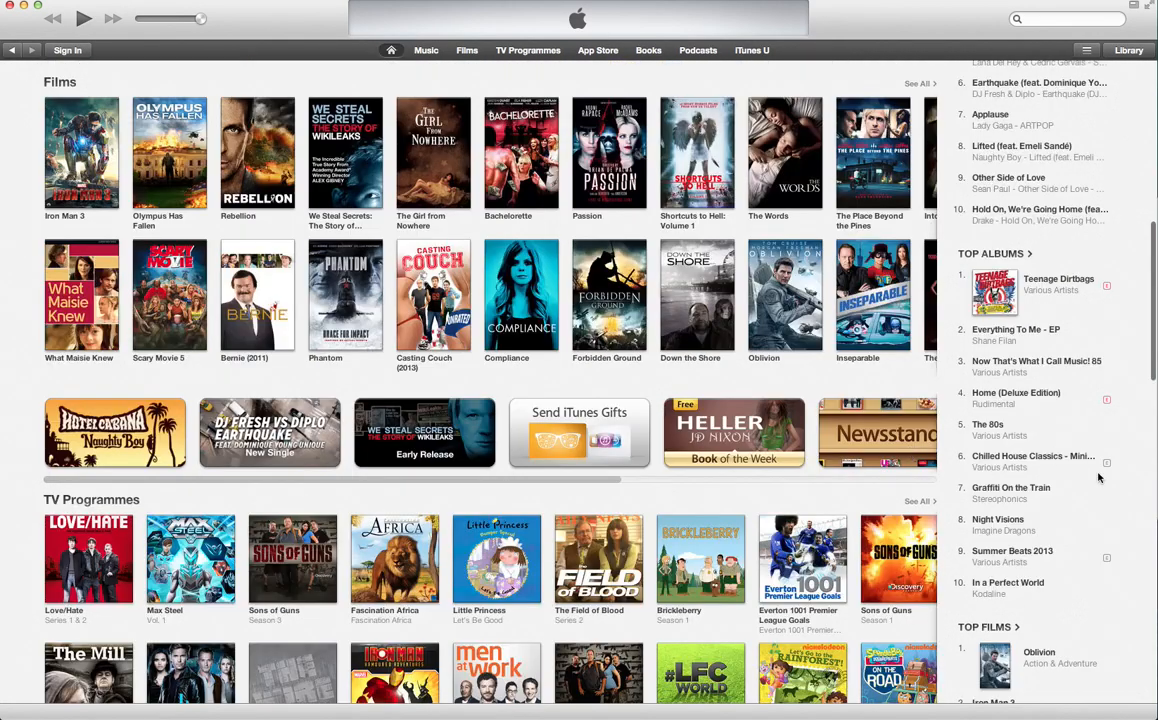
{"action": "scroll", "scroll_direction": "down", "scroll_amount": 3}
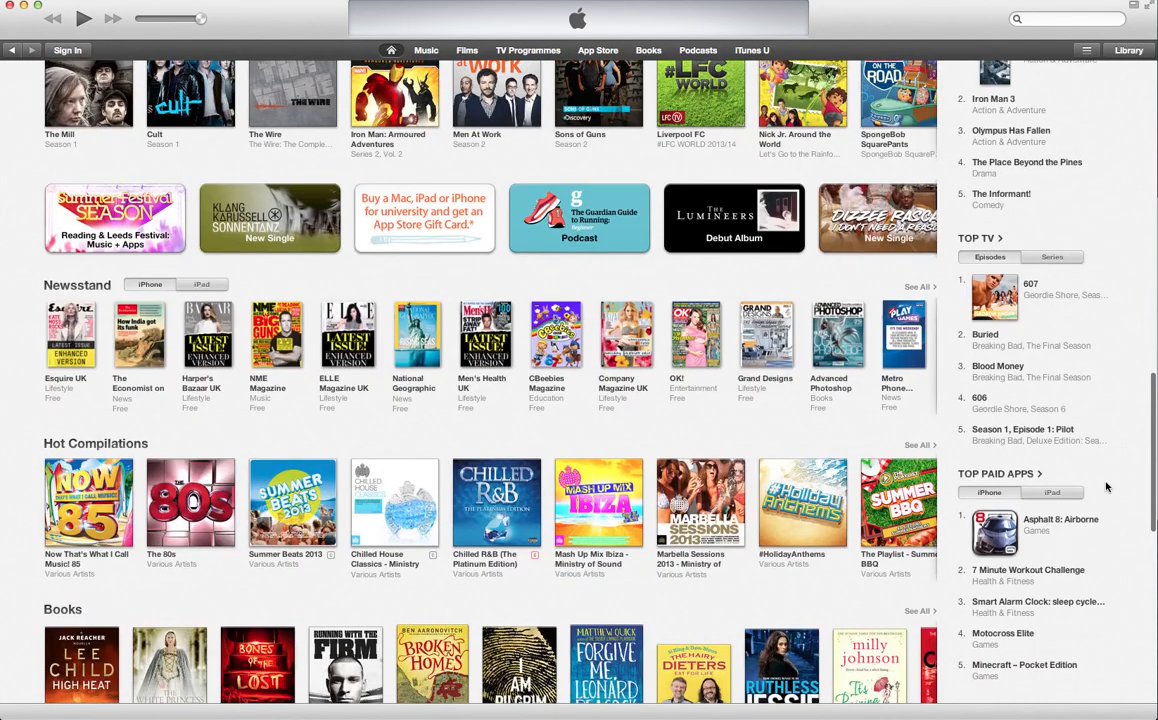
{"action": "scroll", "scroll_direction": "down", "scroll_amount": 3}
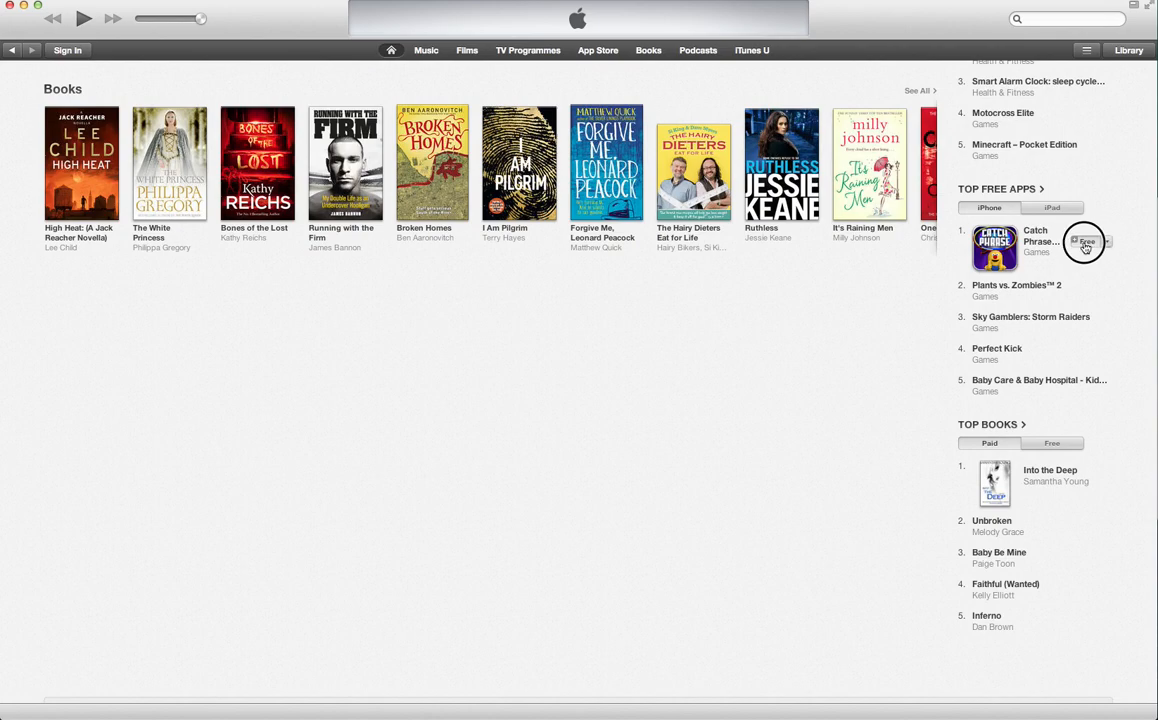
- Start a new Apple ID from the top free app's Free button and agree to the terms
{"action": "left_click", "coordinate": [1092, 245]}
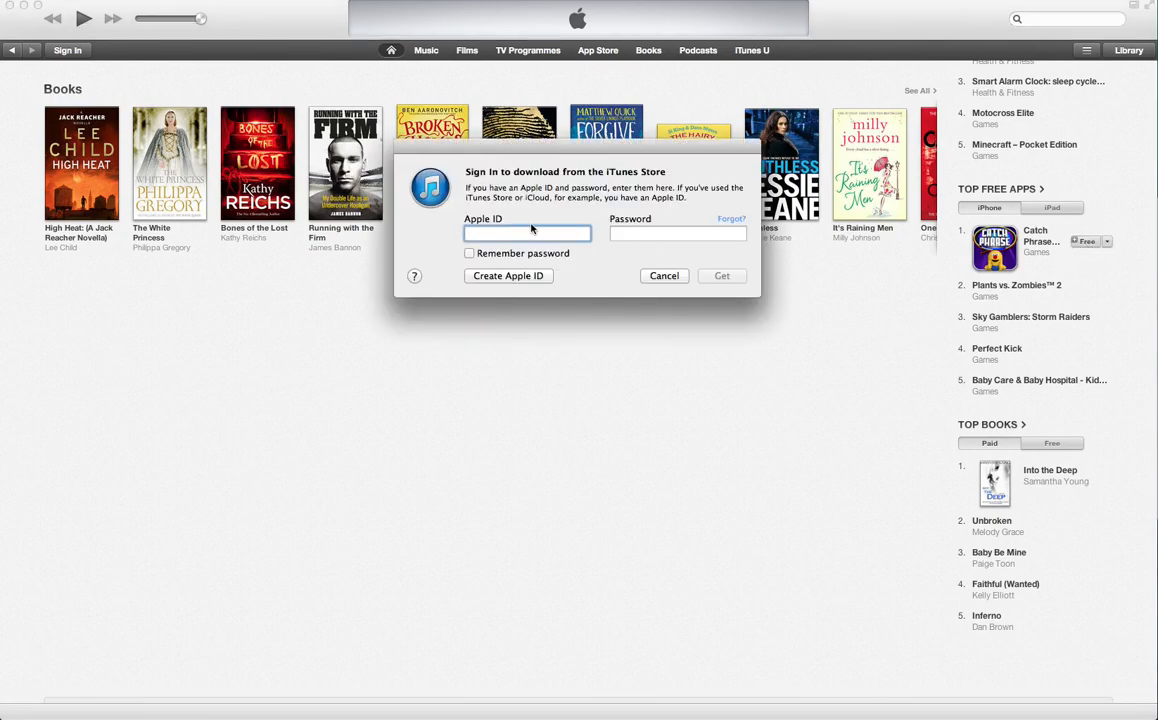
{"action": "left_click", "coordinate": [663, 275]}
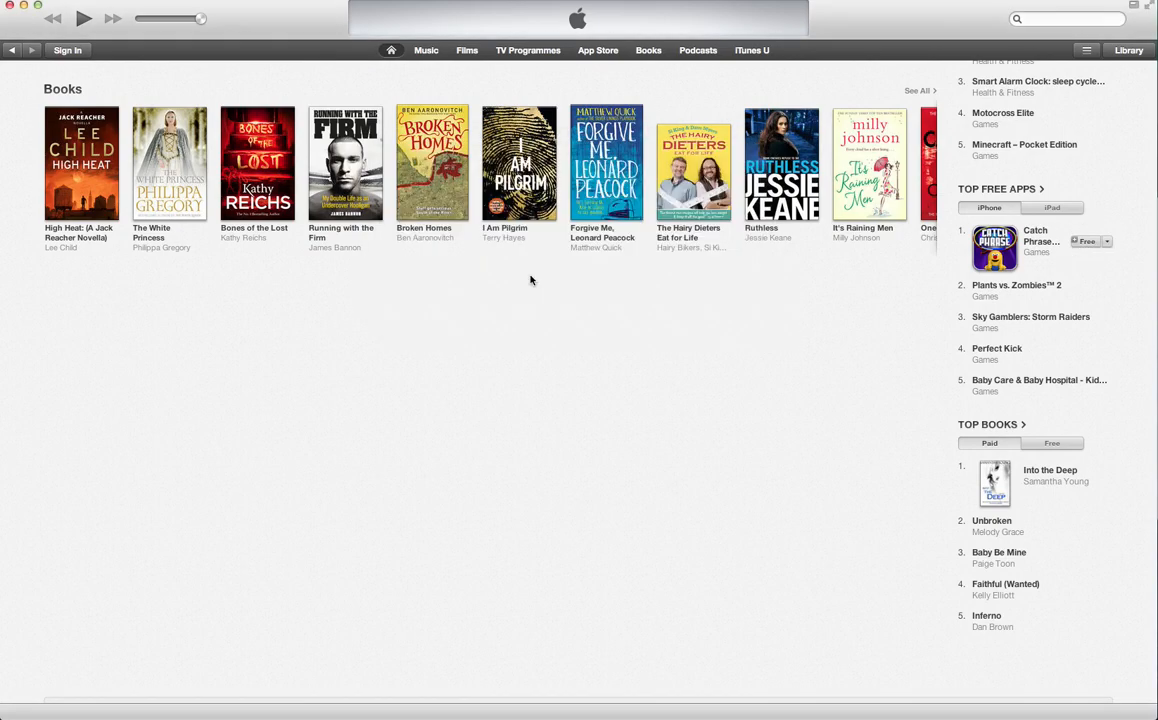
{"action": "left_click", "coordinate": [67, 47]}
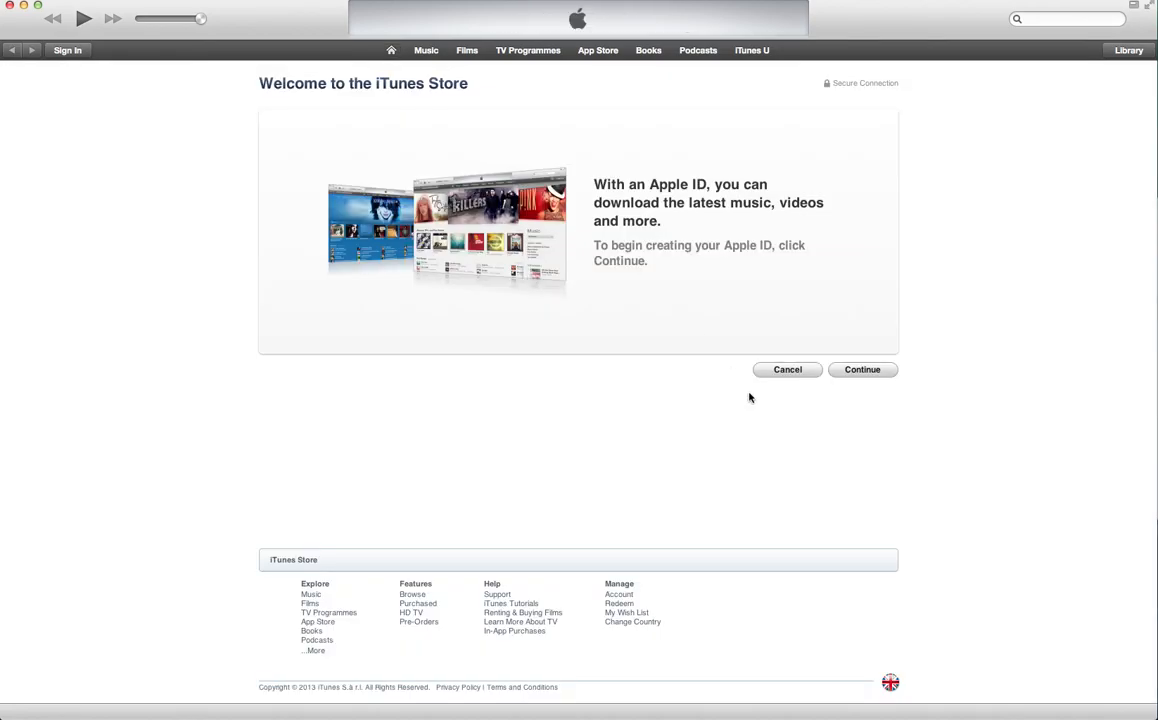
{"action": "left_click", "coordinate": [862, 369]}
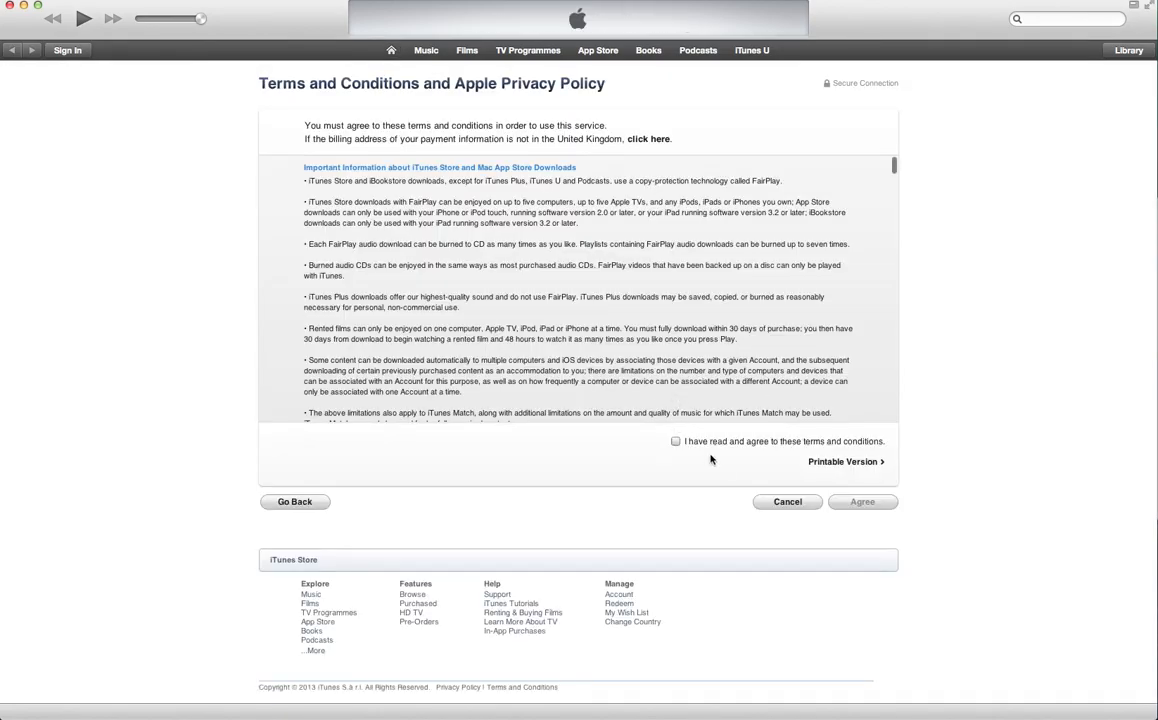
{"action": "left_click", "coordinate": [676, 441]}
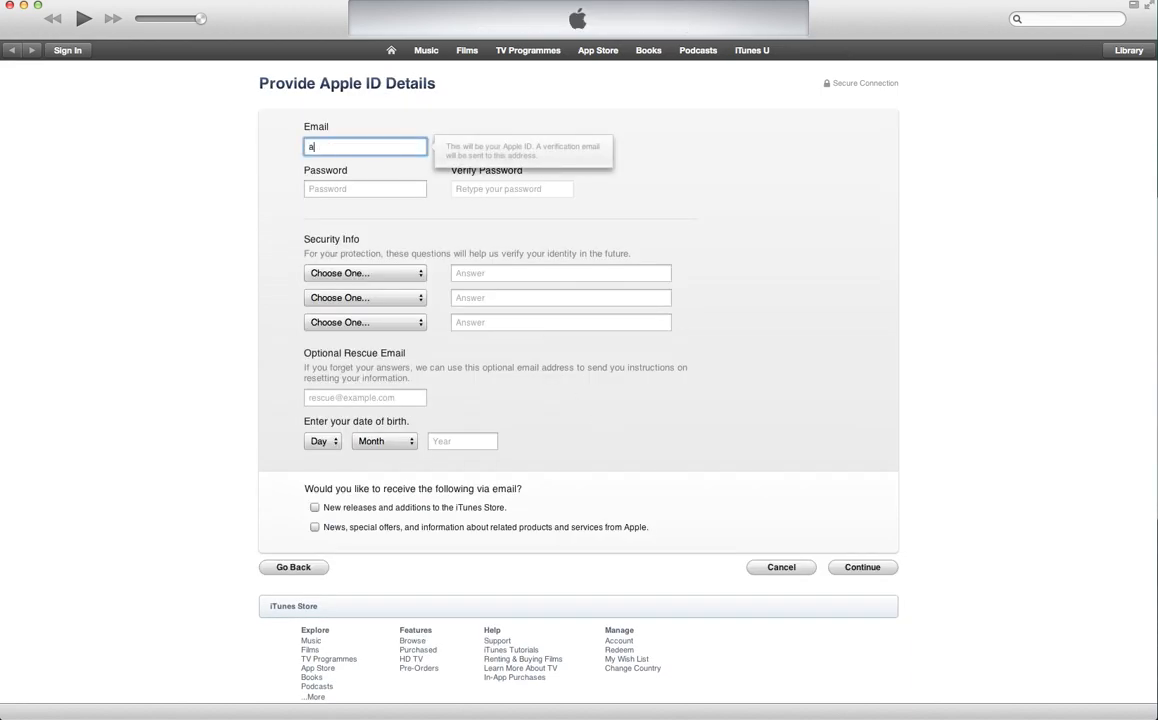
- Fill in email, both passwords, three security answers and the 1988 birth date, then submit
{"action": "type", "text": "@excel.c"}
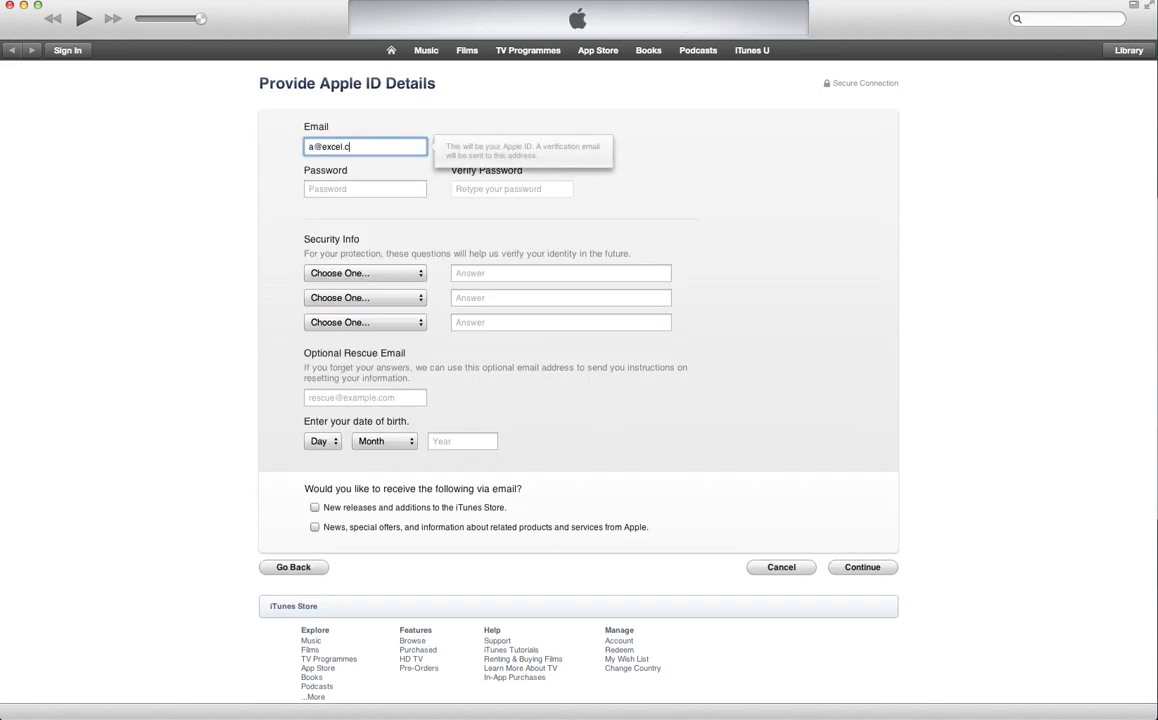
{"action": "left_click", "coordinate": [365, 189]}
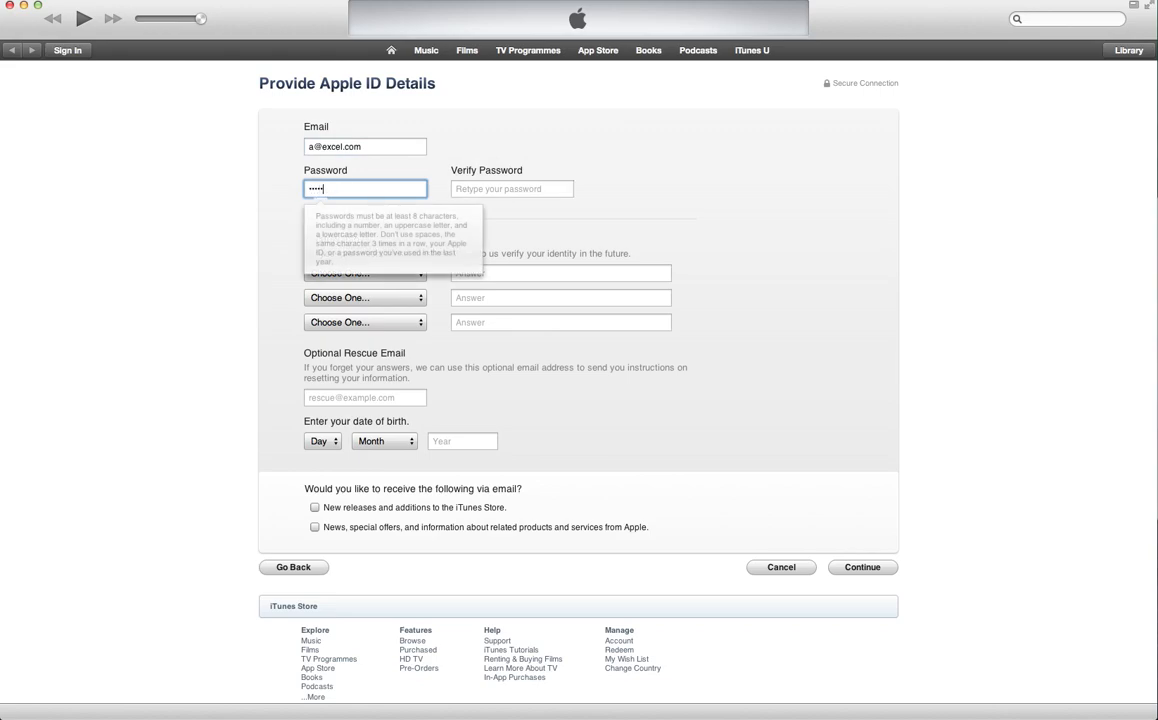
{"action": "left_click", "coordinate": [511, 189]}
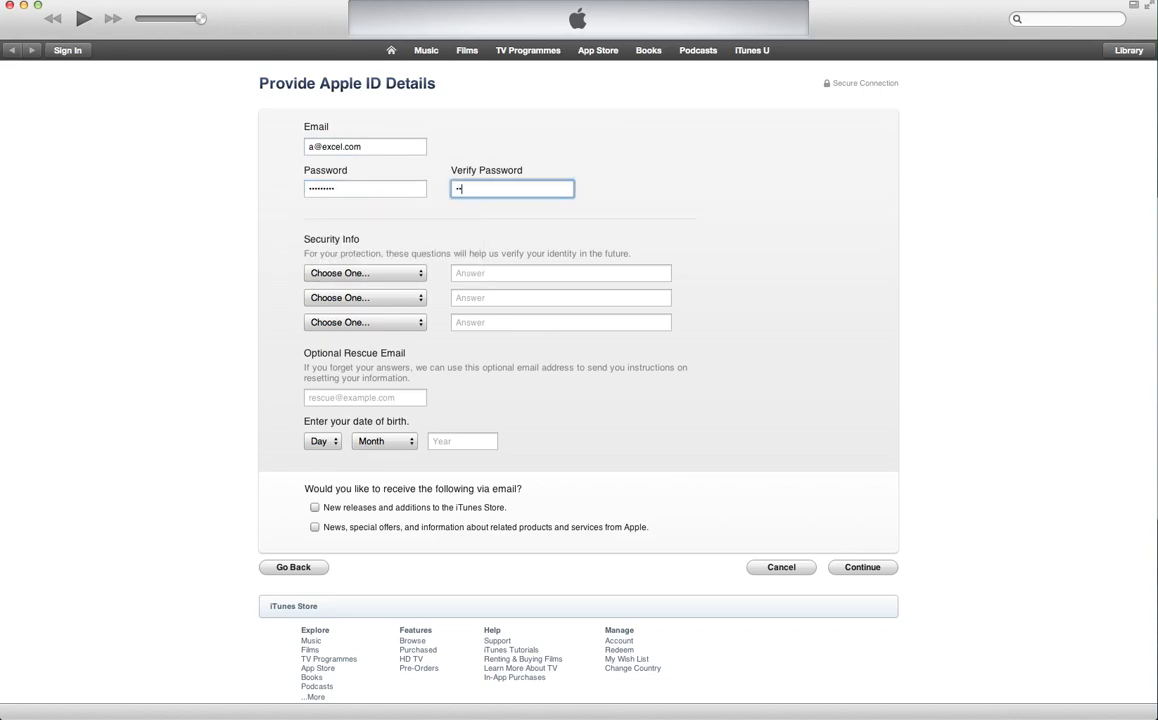
{"action": "left_click", "coordinate": [365, 273]}
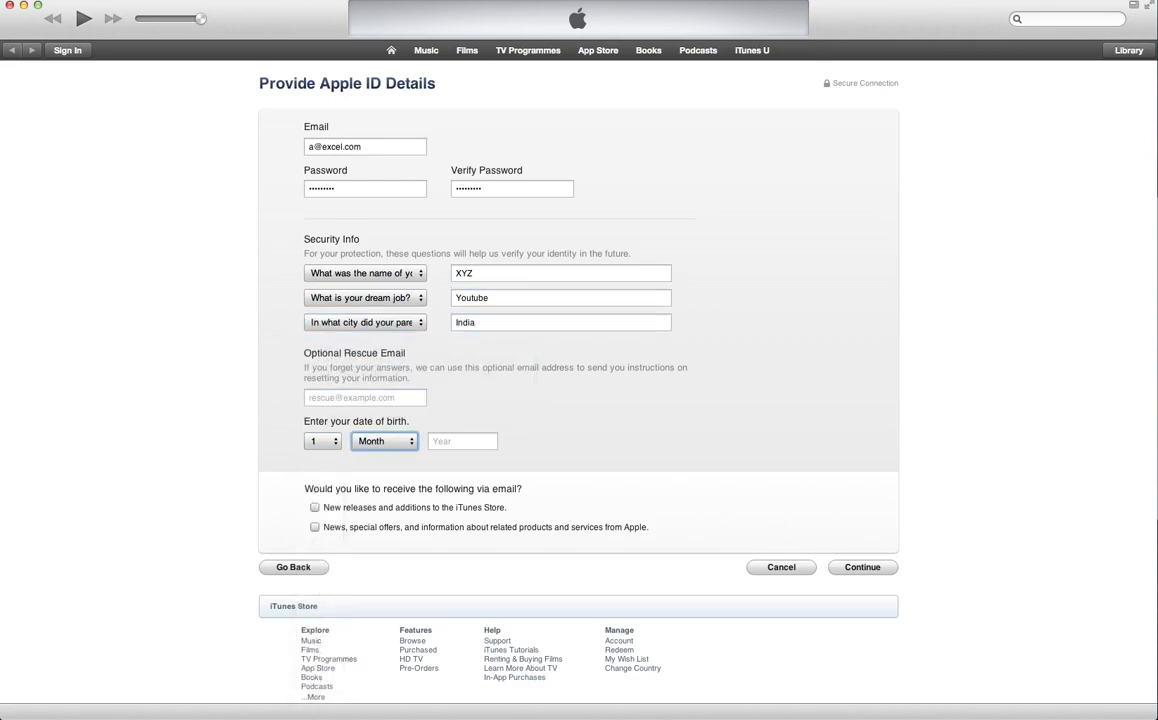
{"action": "type", "text": "1988"}
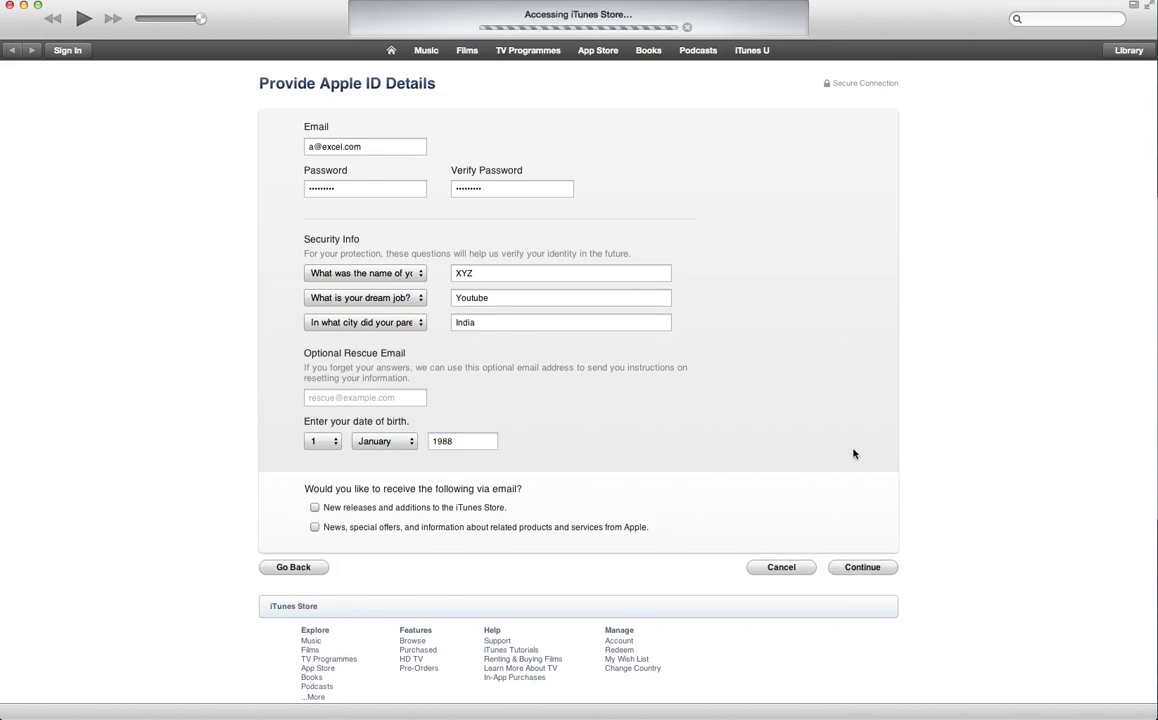
{"action": "left_click", "coordinate": [862, 567]}
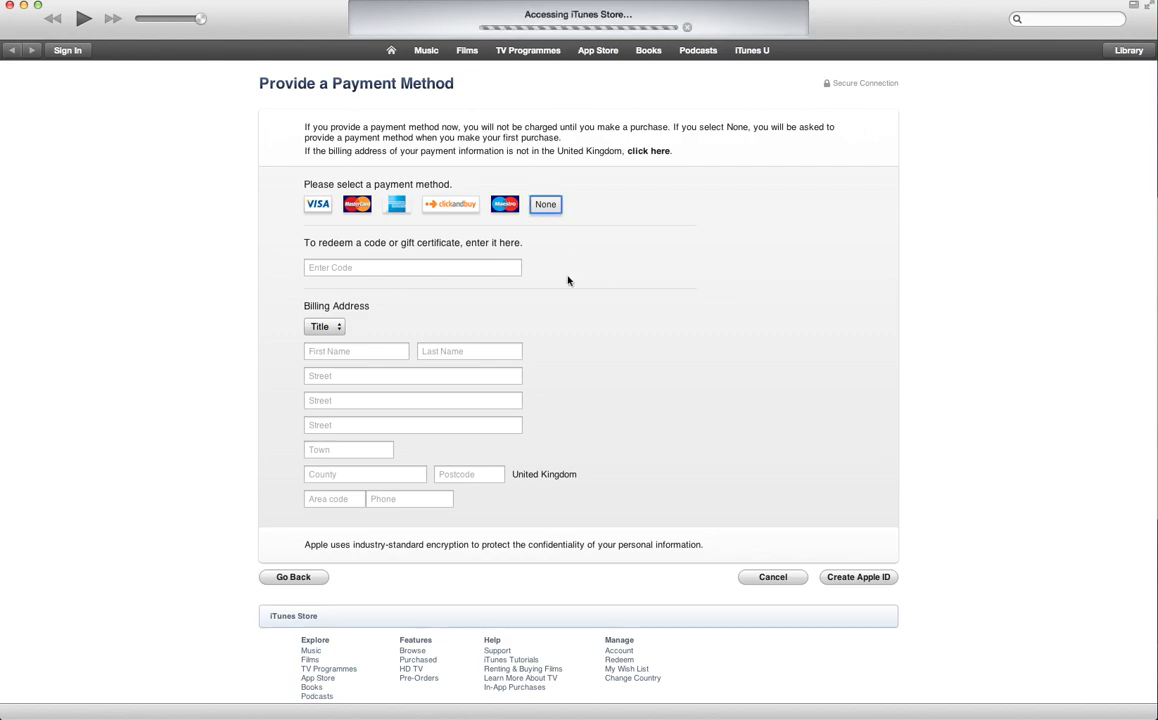
{"action": "mouse_move", "coordinate": [576, 343]}
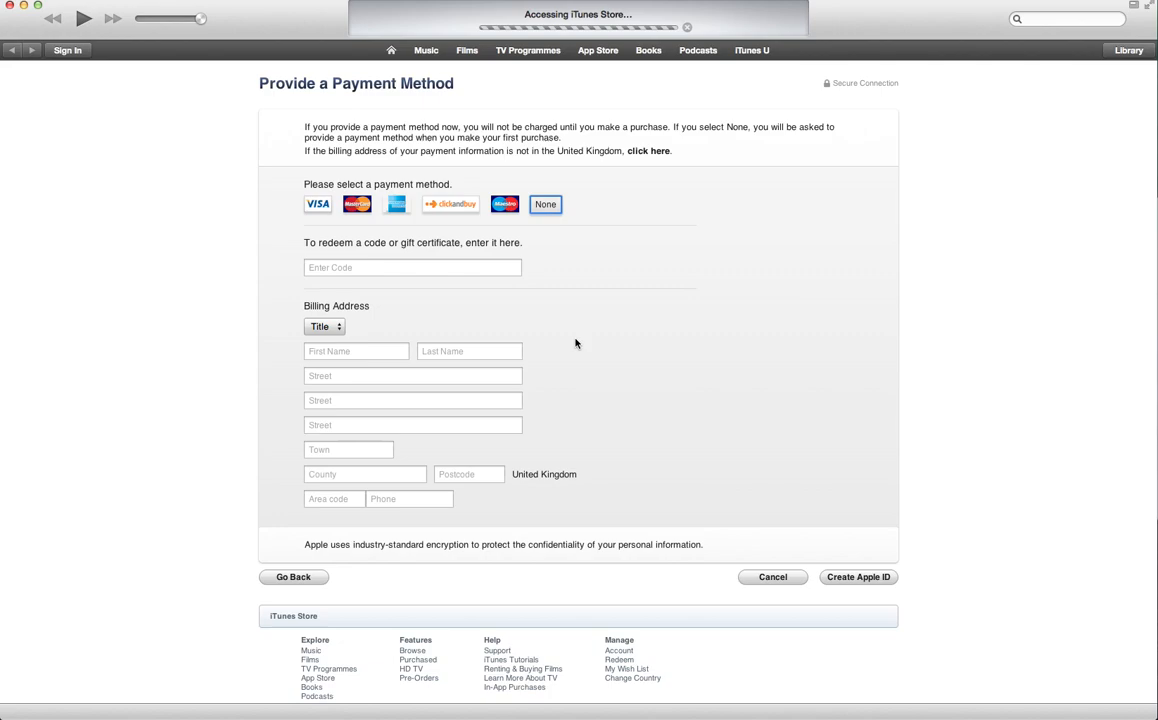
- Set the billing title to Mr. and enter the name and address fields
{"action": "left_click", "coordinate": [324, 326]}
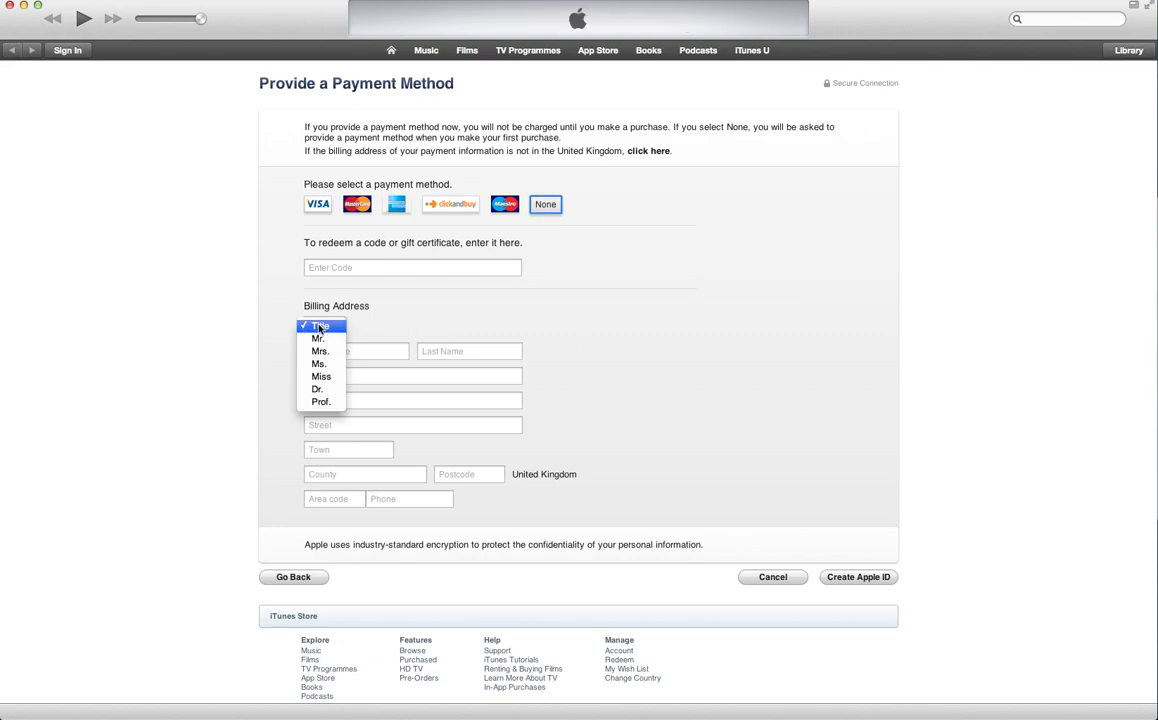
{"action": "left_click", "coordinate": [318, 338]}
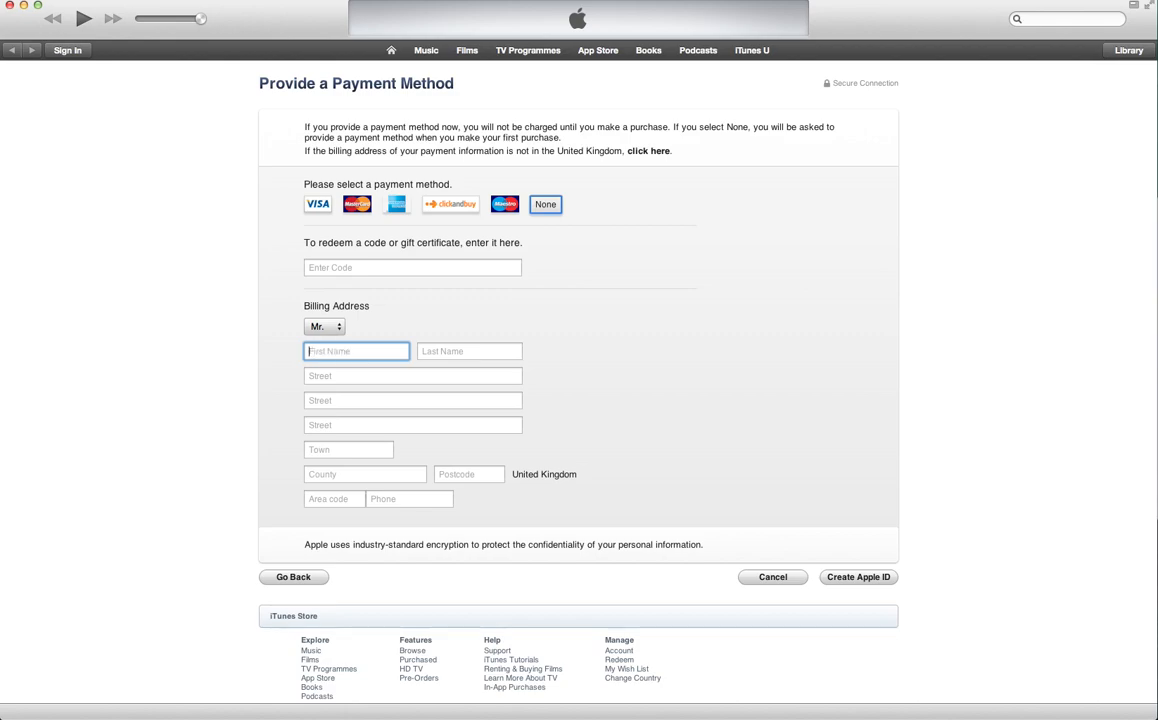
{"action": "type", "text": "Su"}
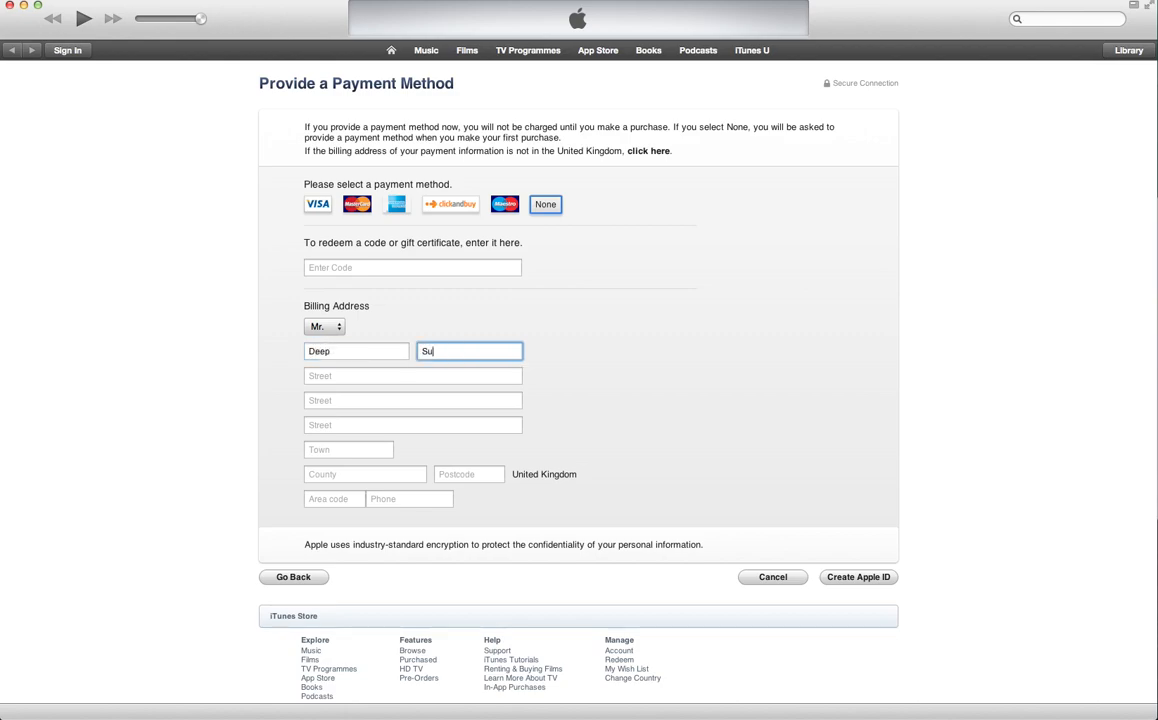
{"action": "type", "text": "Havelock Road"}
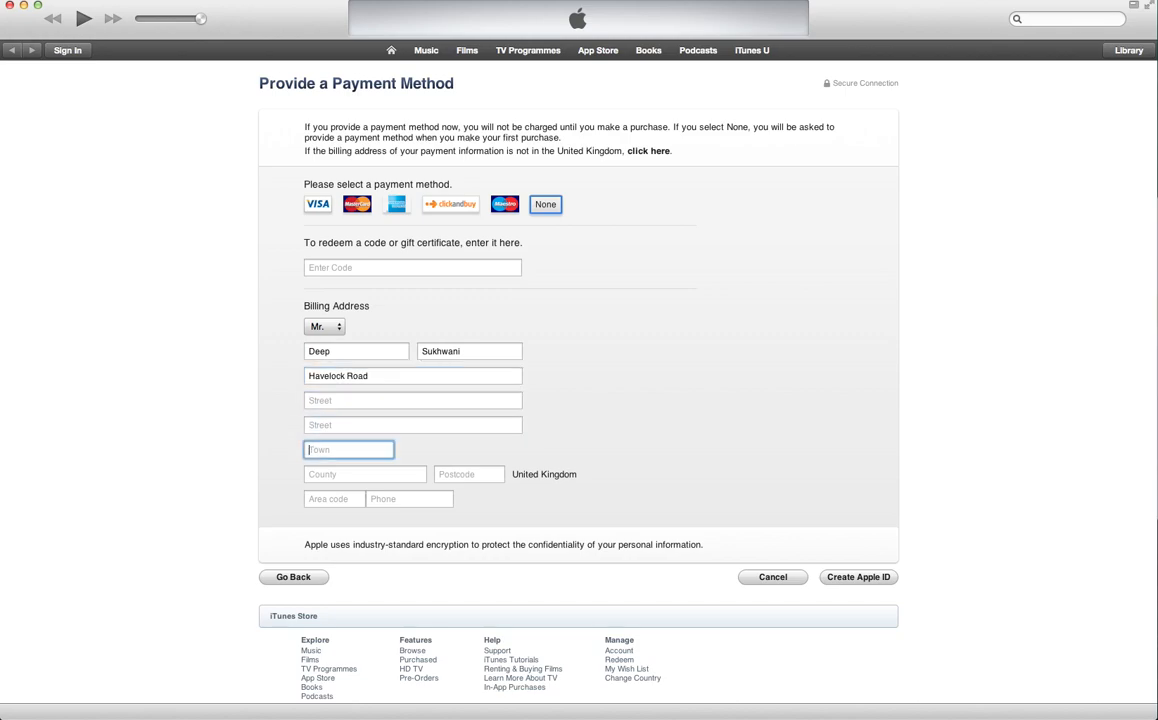
{"action": "type", "text": "England"}
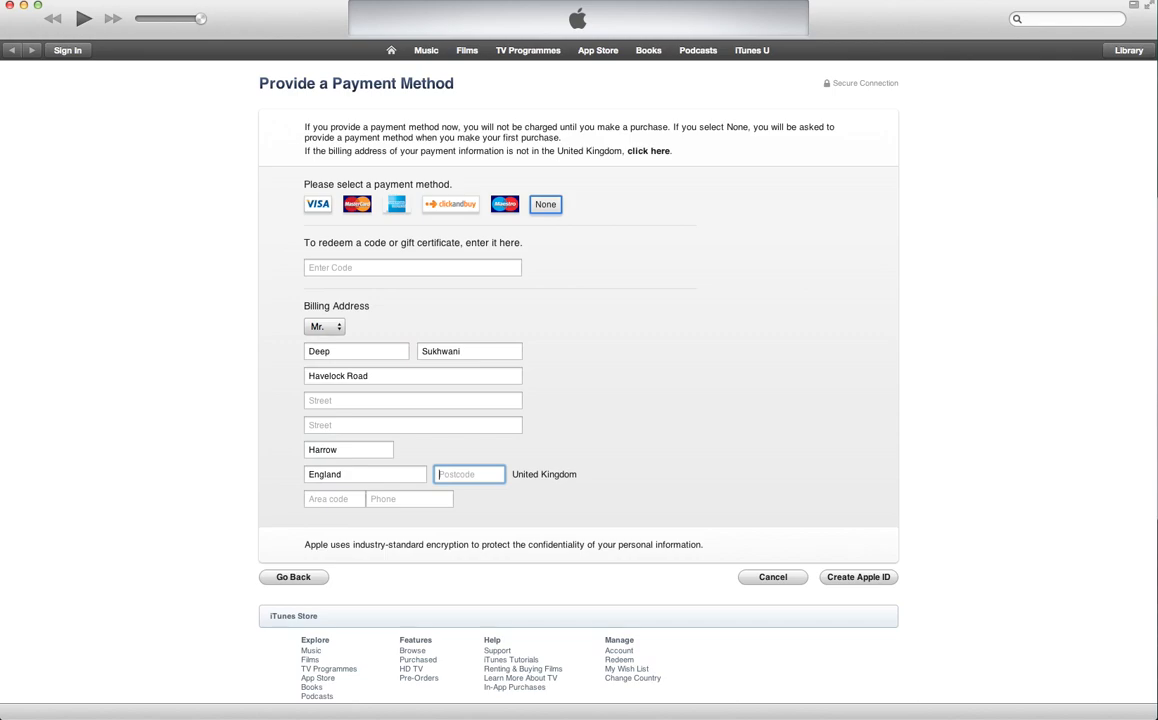
- Enter the postcode and phone number, then create the Apple ID
{"action": "type", "text": "HA3"}
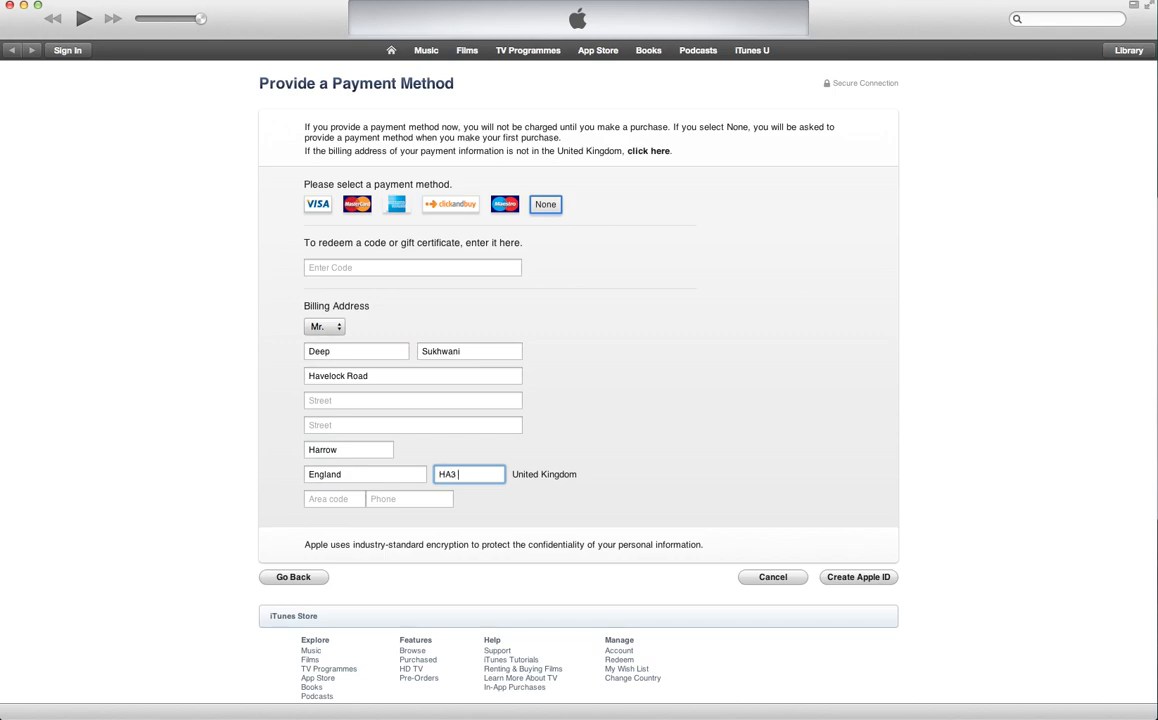
{"action": "type", "text": "5SB"}
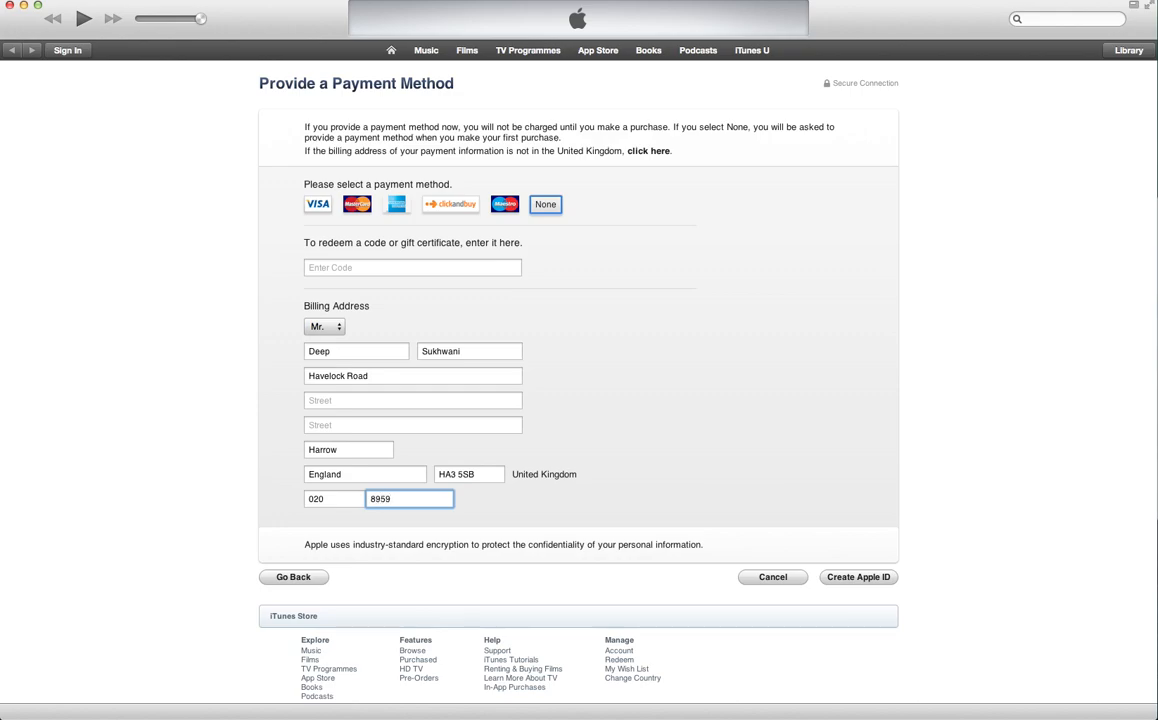
{"action": "type", "text": "9407"}
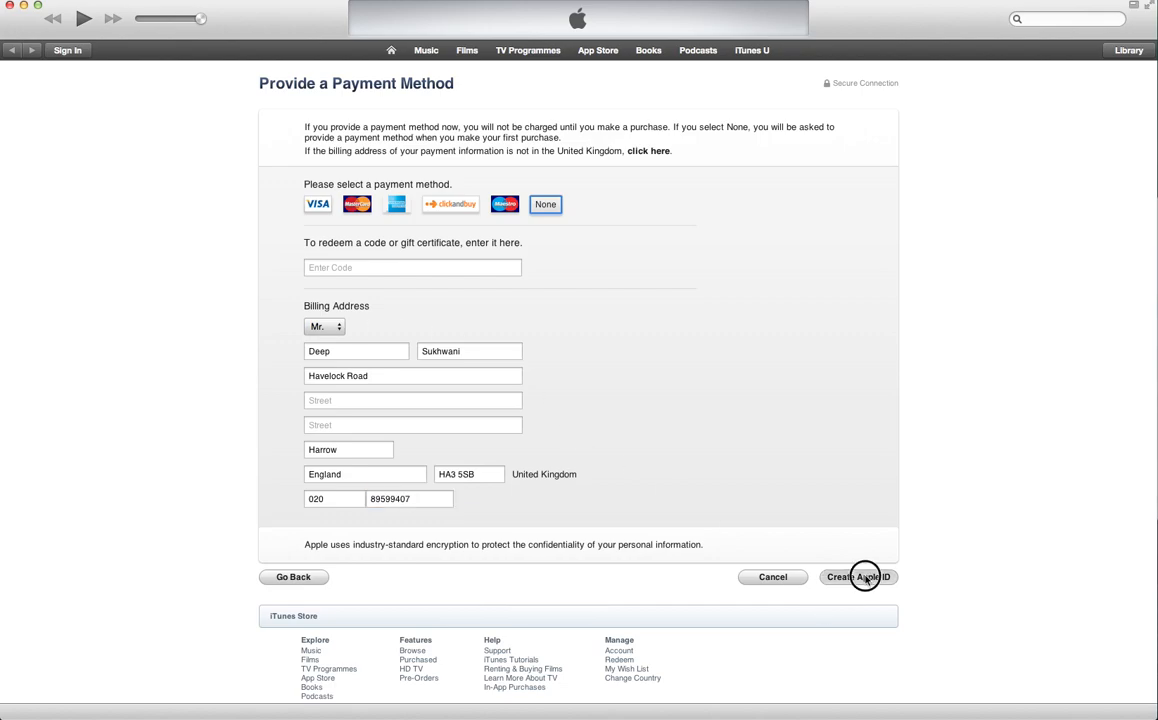
{"action": "left_click", "coordinate": [863, 578]}
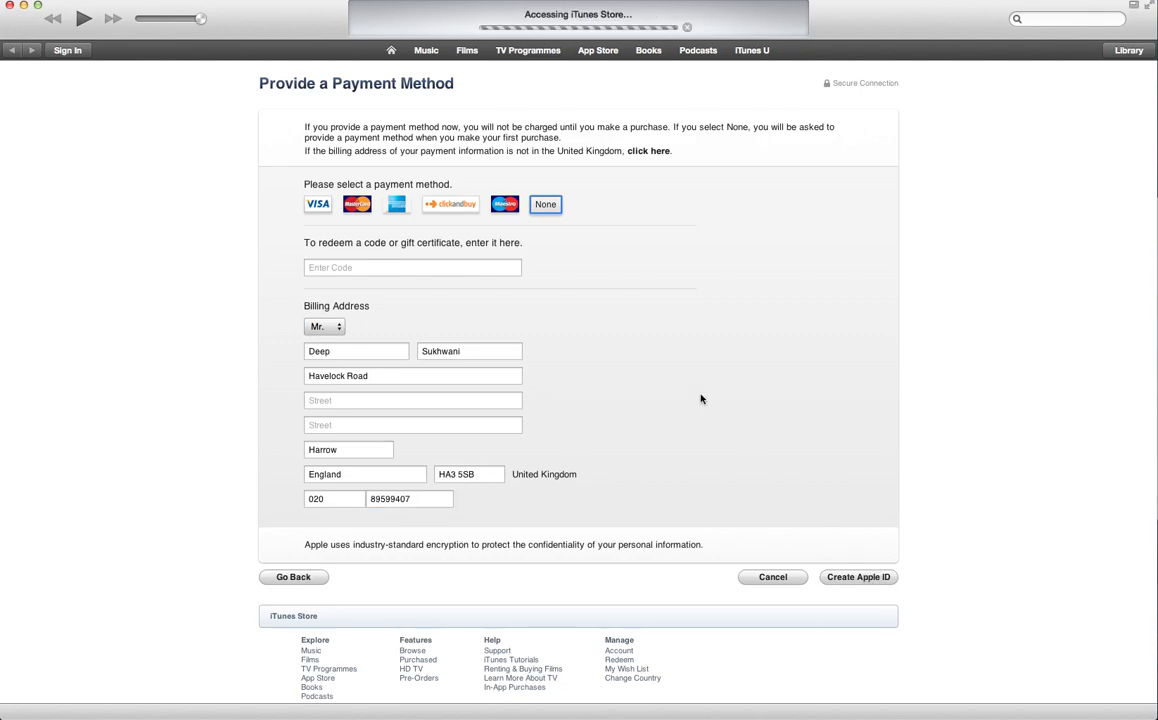
{"action": "left_click", "coordinate": [858, 577]}
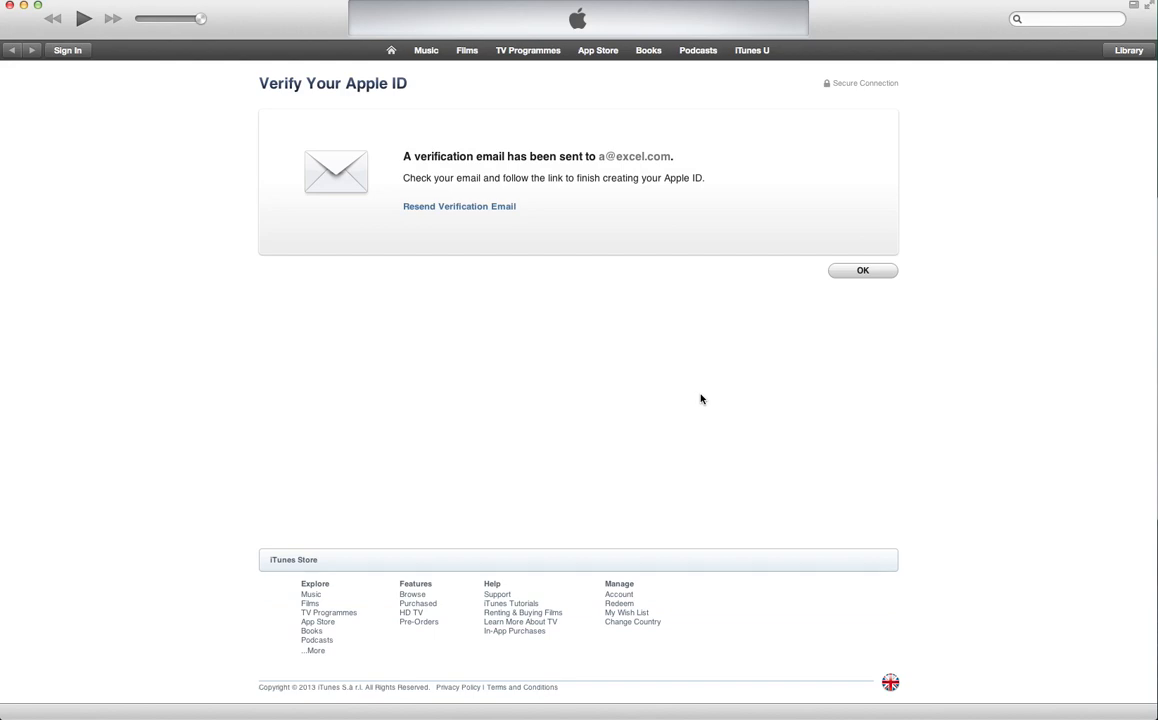